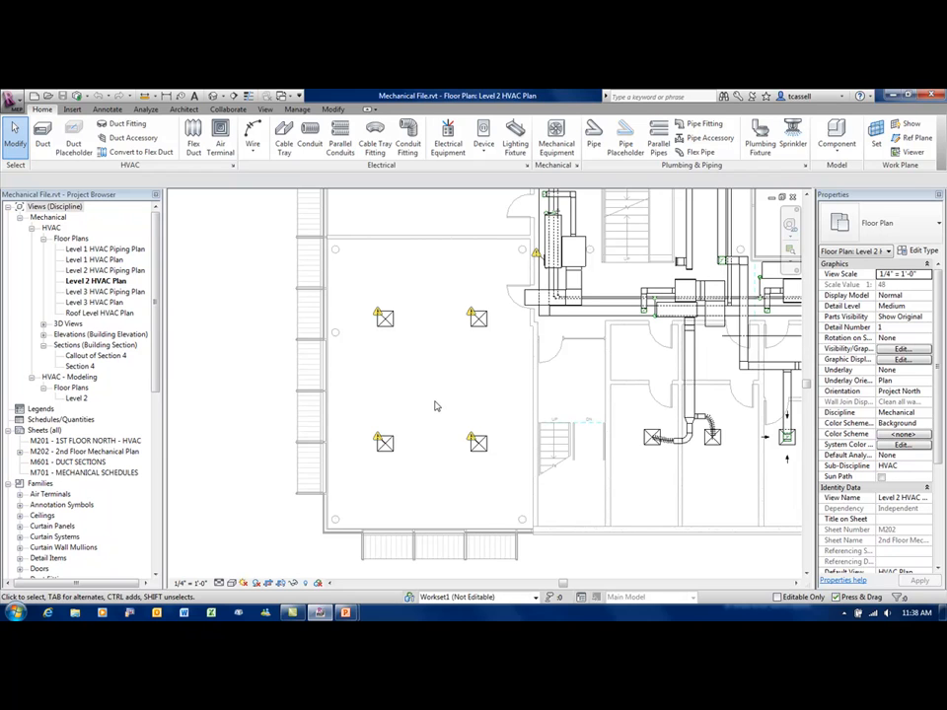
{"action": "mouse_move", "coordinate": [386, 295]}
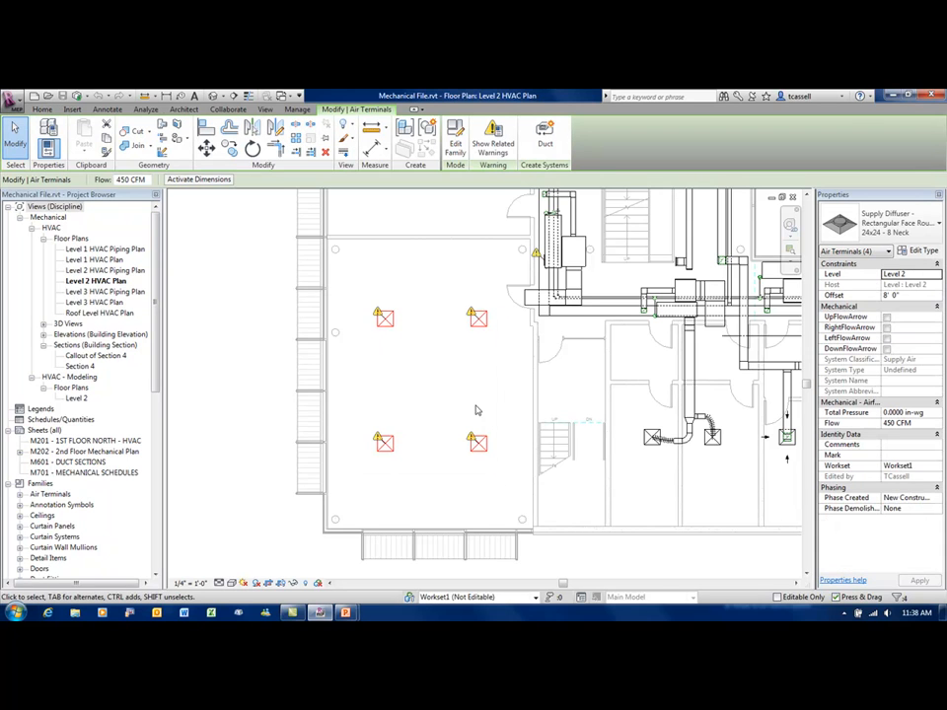
{"action": "mouse_move", "coordinate": [537, 254]}
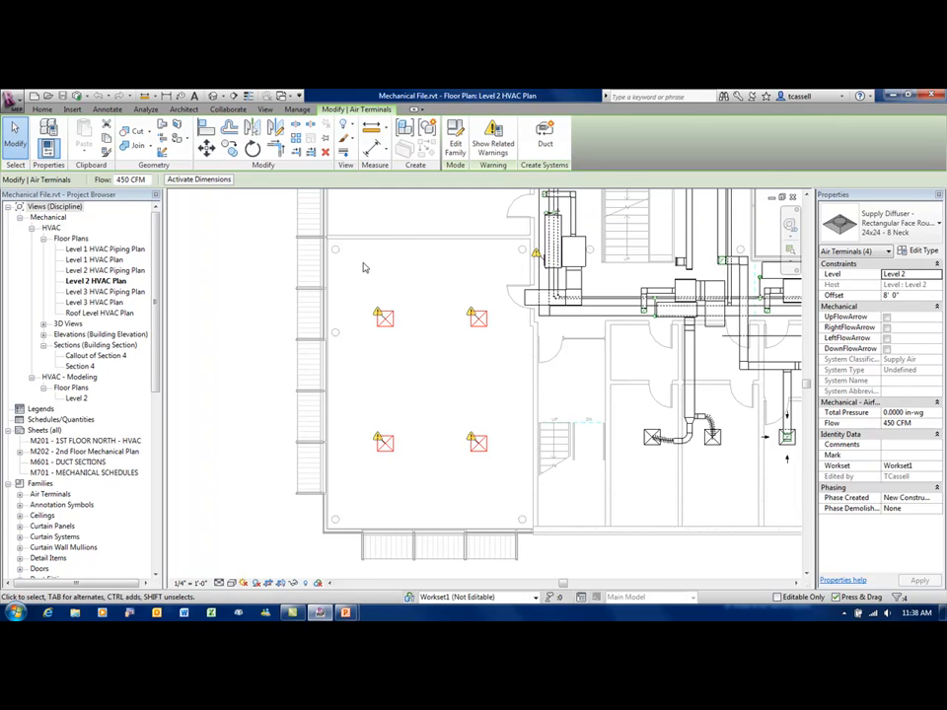
{"action": "mouse_move", "coordinate": [399, 294]}
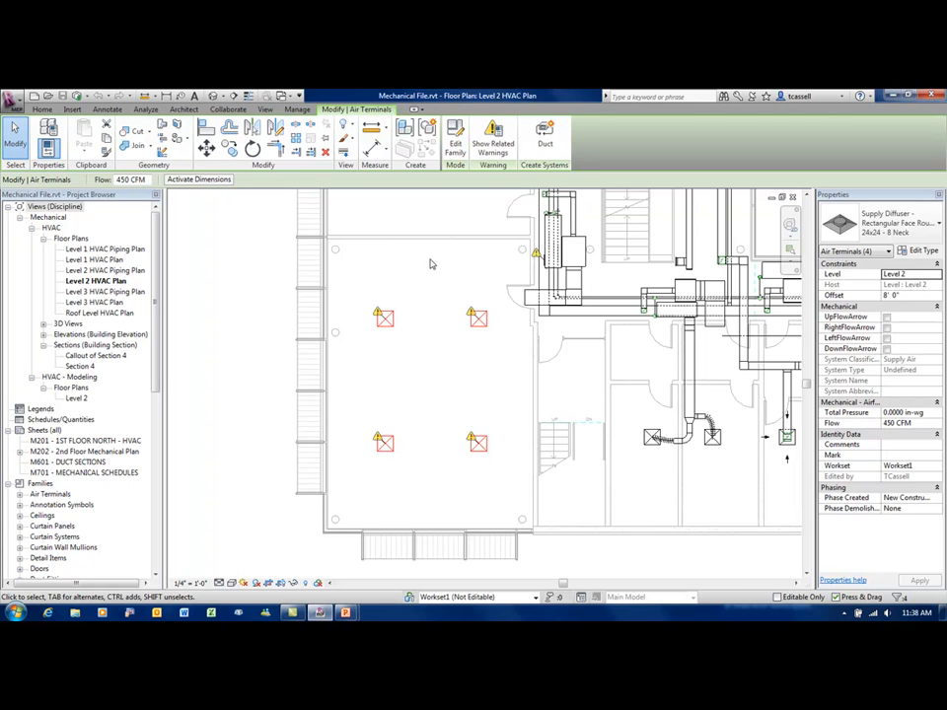
{"action": "mouse_move", "coordinate": [545, 134]}
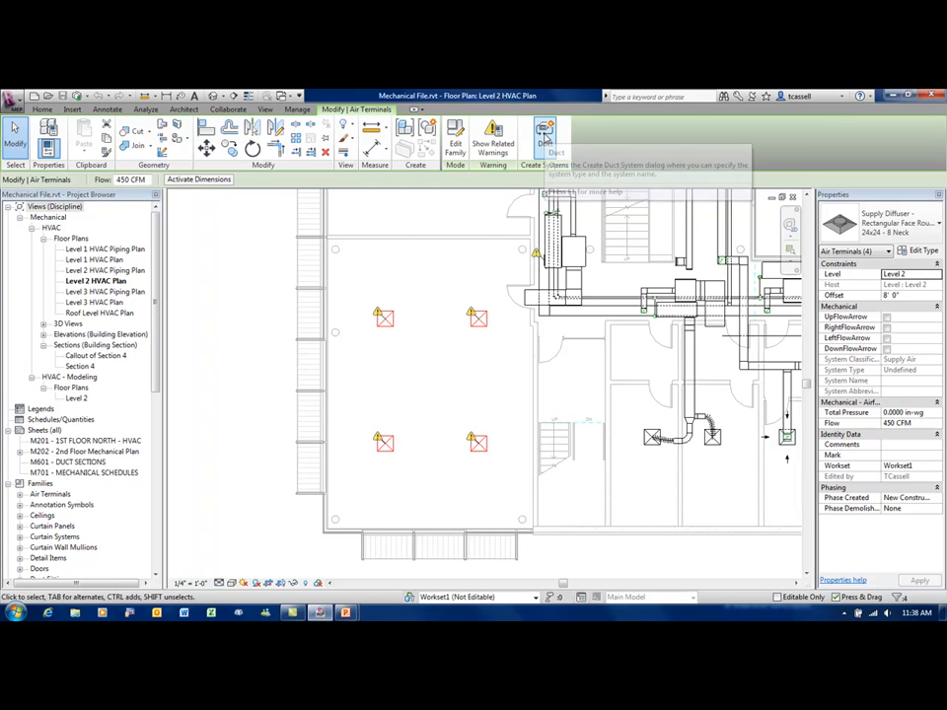
{"action": "mouse_move", "coordinate": [544, 134]}
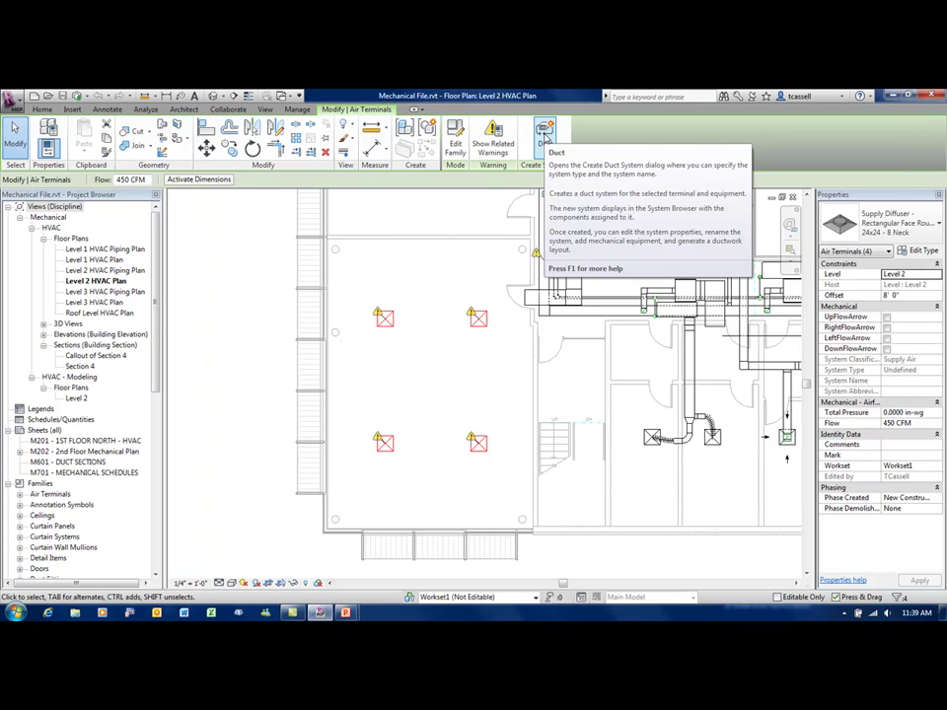
Start a Supply Air duct system from the diffusers, set to open in the System Editor.
{"action": "left_click", "coordinate": [544, 134]}
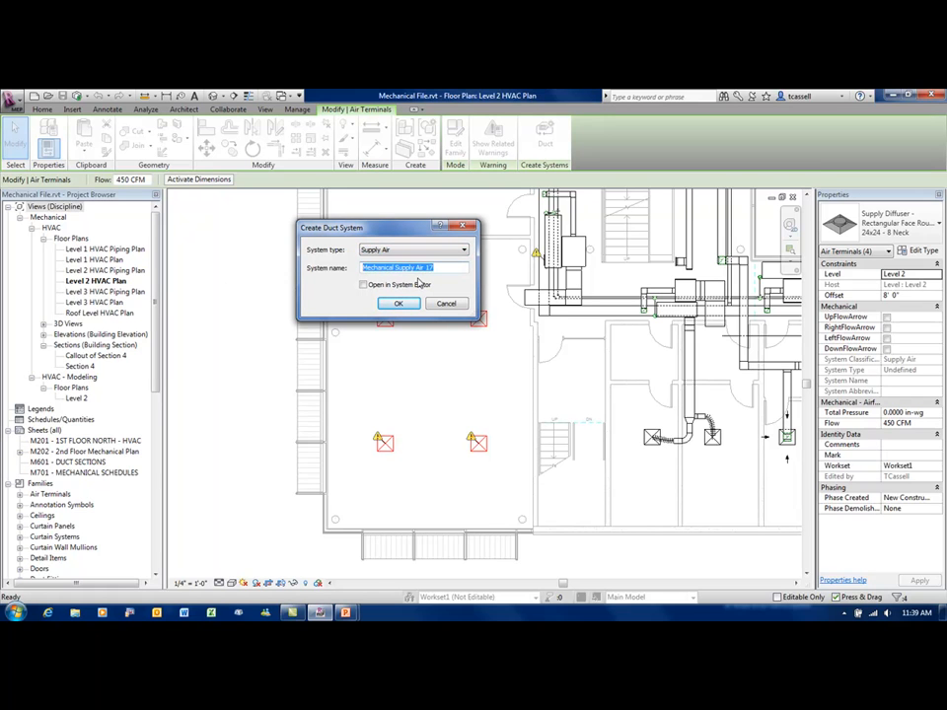
{"action": "mouse_move", "coordinate": [444, 276]}
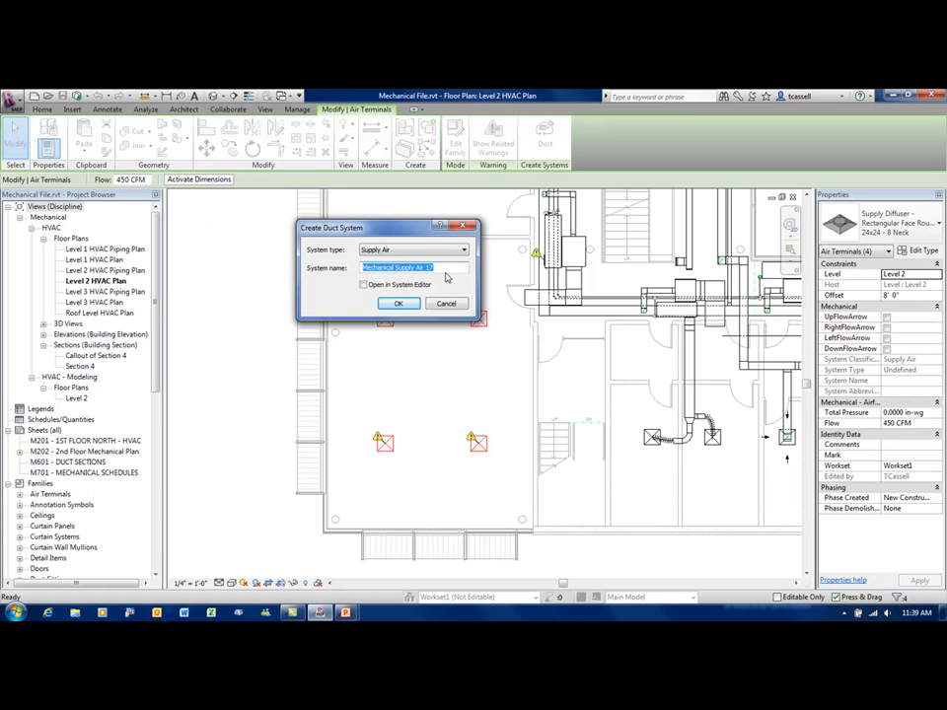
{"action": "left_click", "coordinate": [363, 284]}
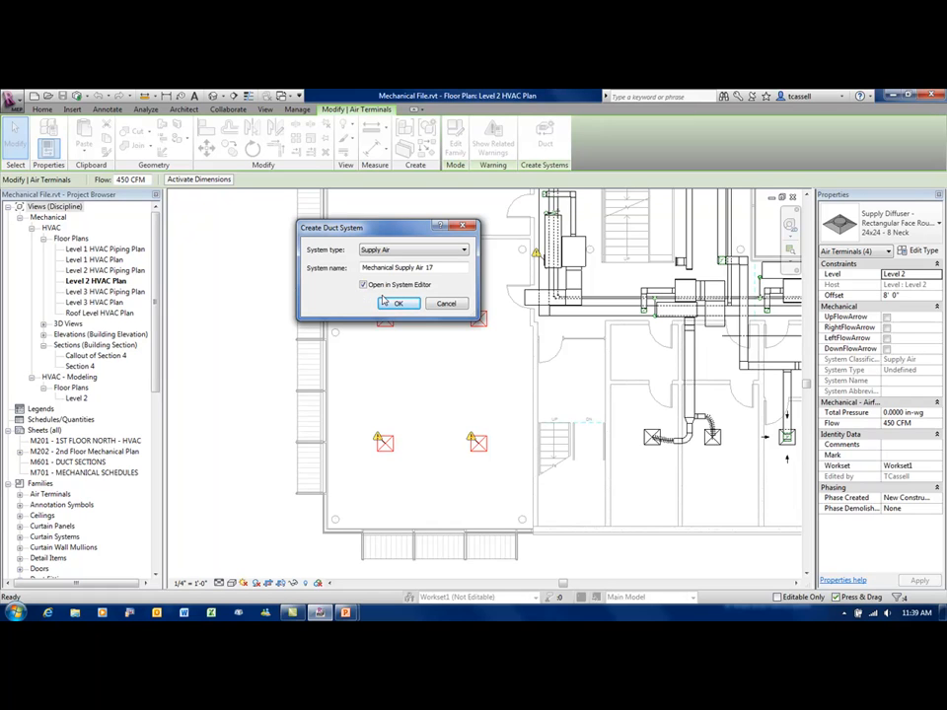
{"action": "mouse_move", "coordinate": [393, 297]}
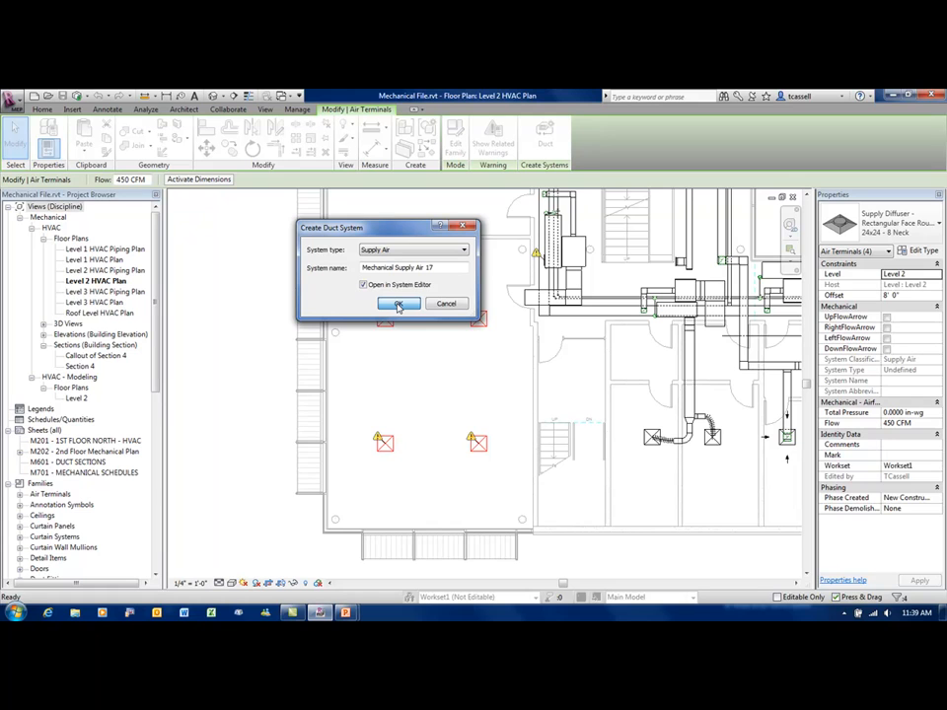
Create Mechanical Supply Air 17 and begin picking the equipment that serves it.
{"action": "left_click", "coordinate": [399, 304]}
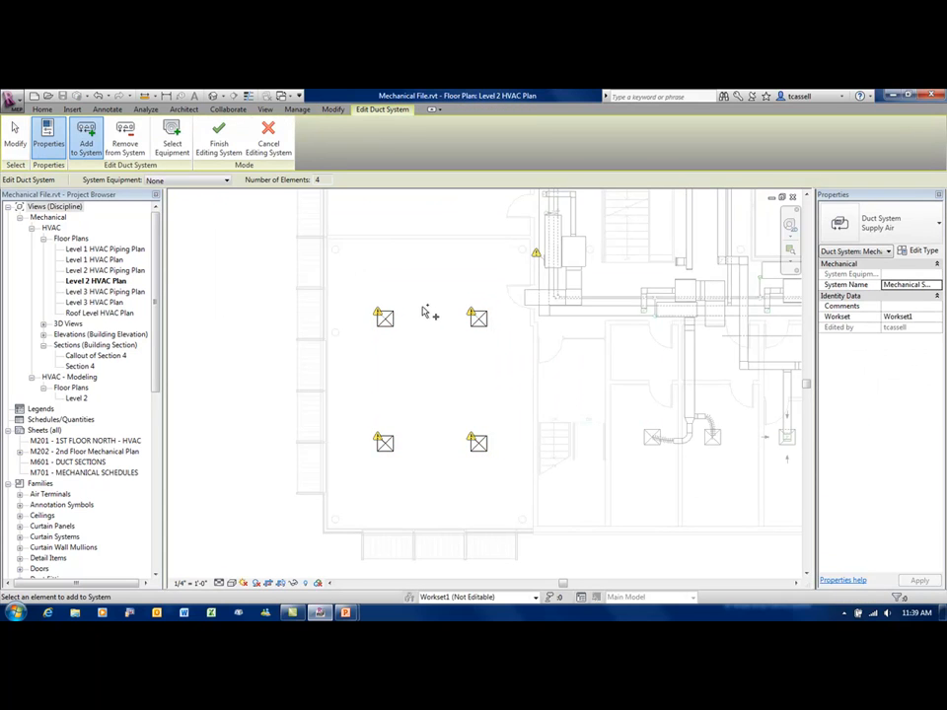
{"action": "mouse_move", "coordinate": [404, 286]}
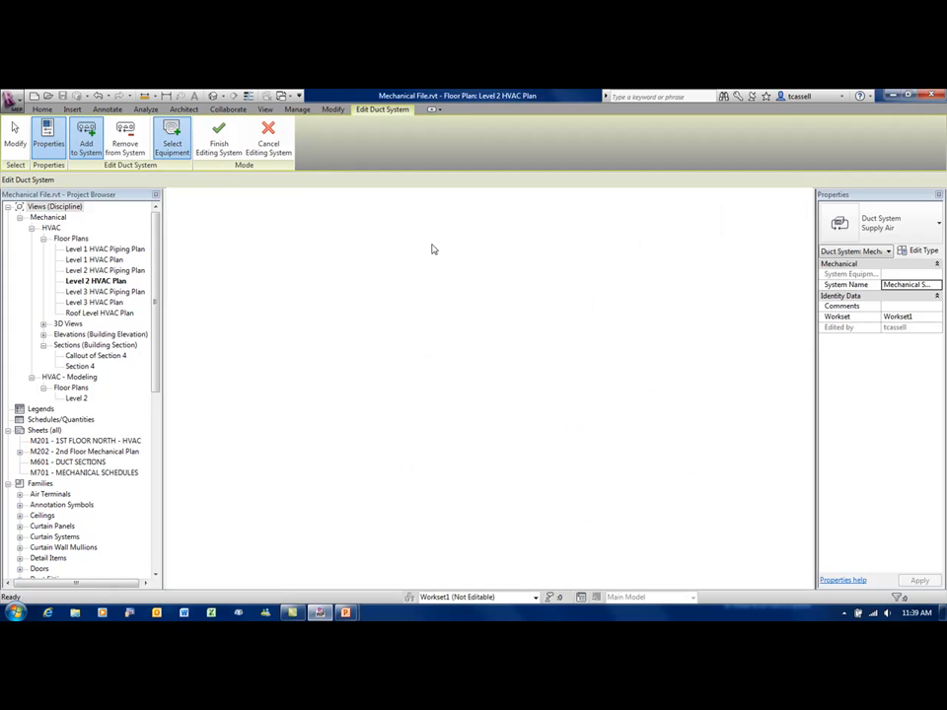
{"action": "left_click", "coordinate": [171, 142]}
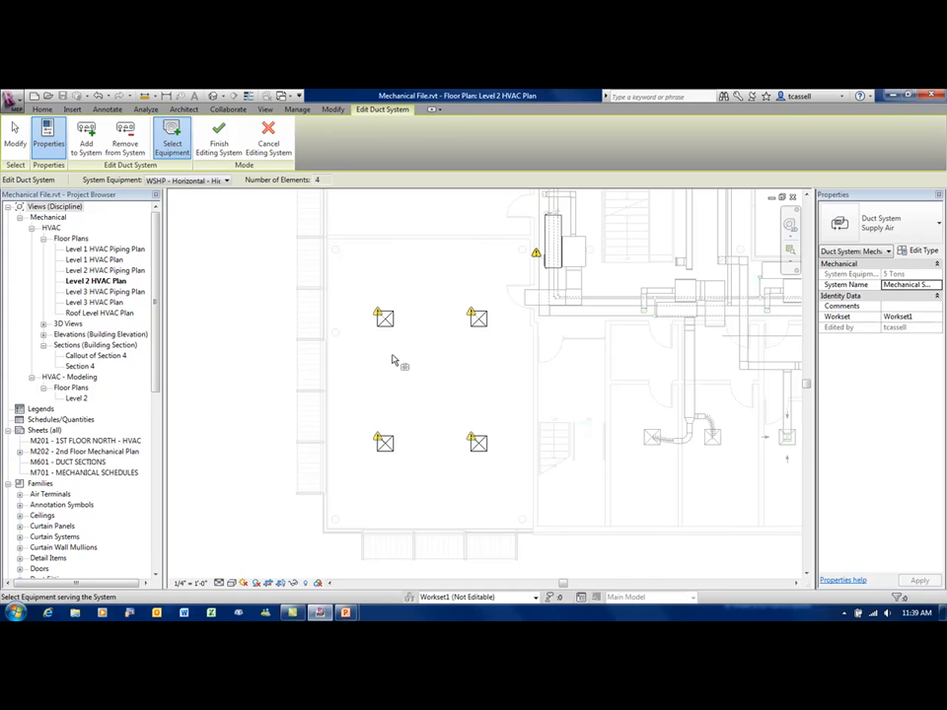
{"action": "mouse_move", "coordinate": [307, 265]}
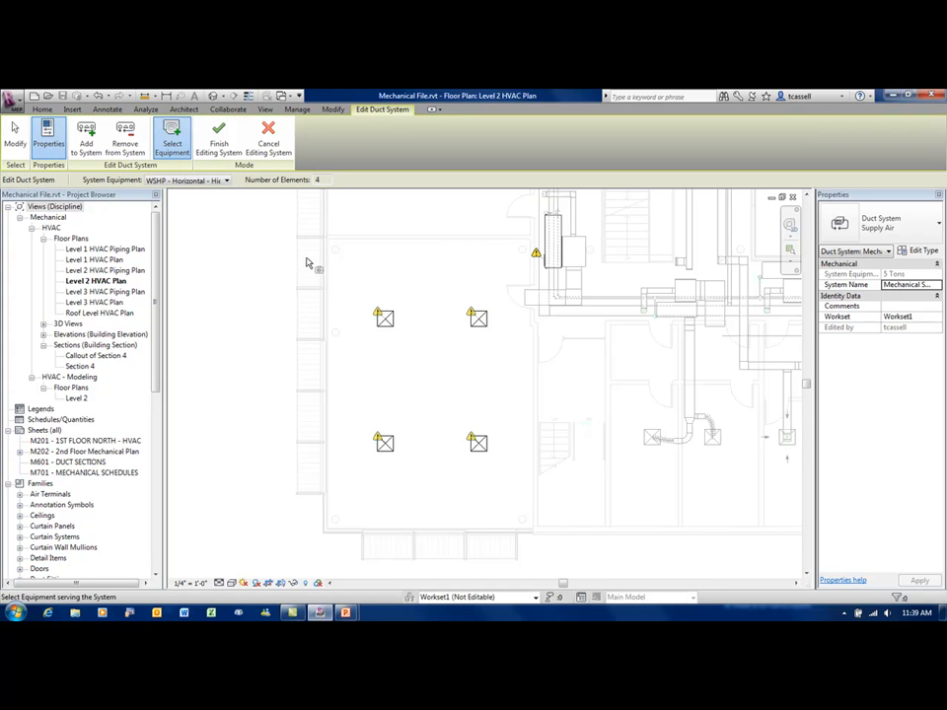
{"action": "mouse_move", "coordinate": [217, 138]}
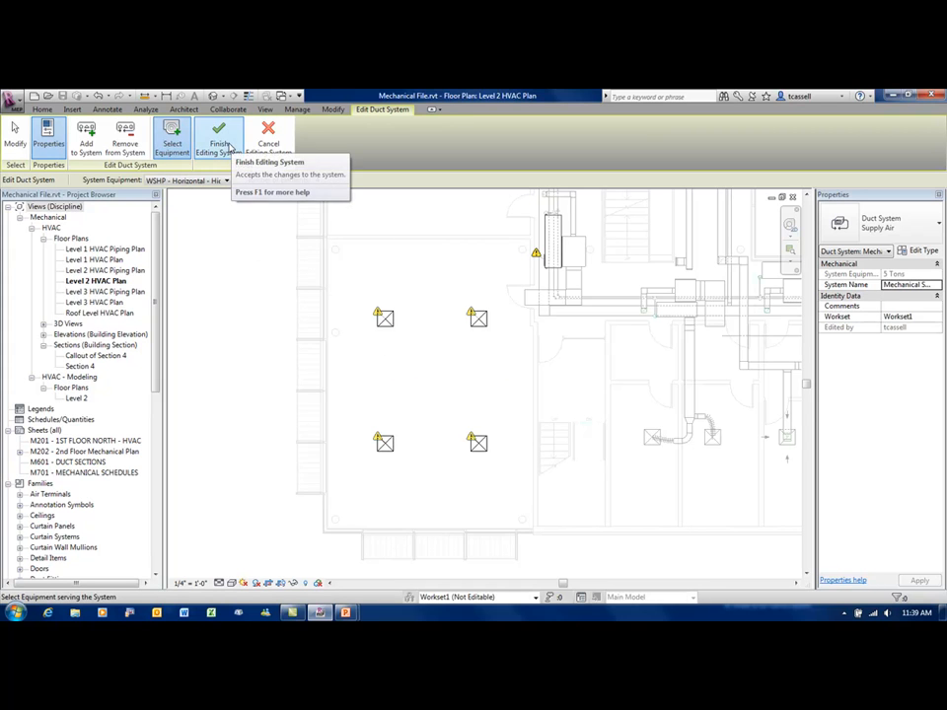
{"action": "mouse_move", "coordinate": [219, 138]}
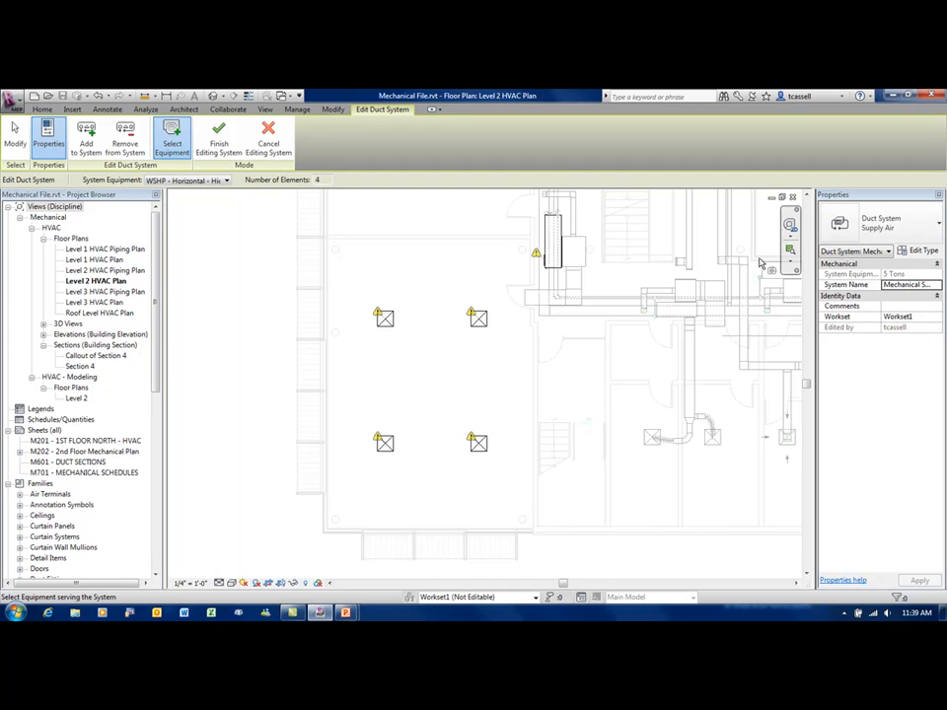
{"action": "mouse_move", "coordinate": [660, 288]}
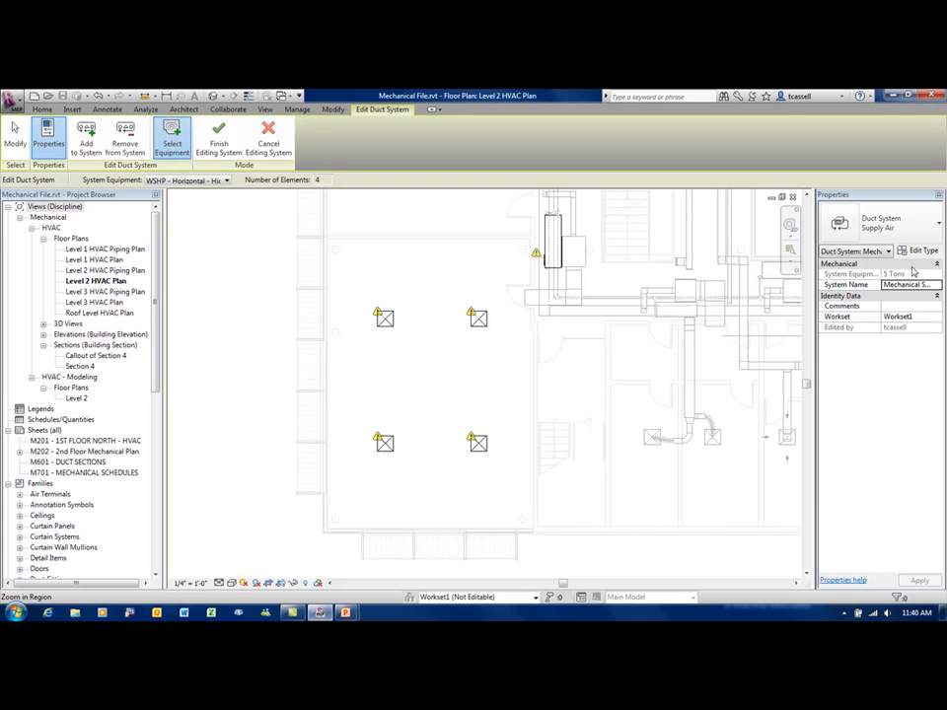
Bring up the Supply Air system type properties and move the dialog aside.
{"action": "left_click", "coordinate": [935, 272]}
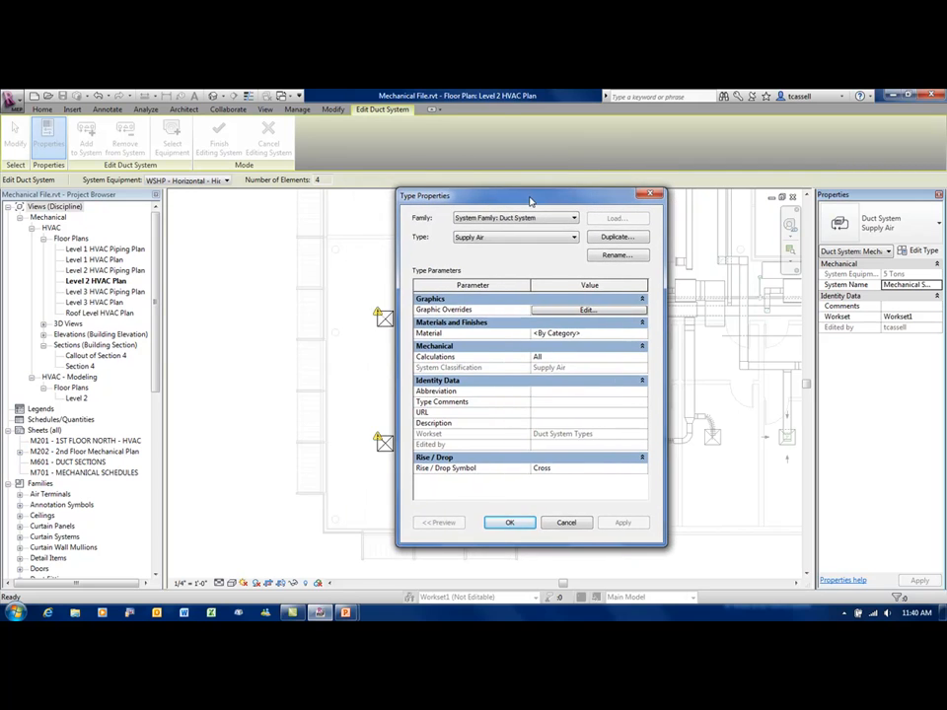
{"action": "left_click", "coordinate": [512, 237]}
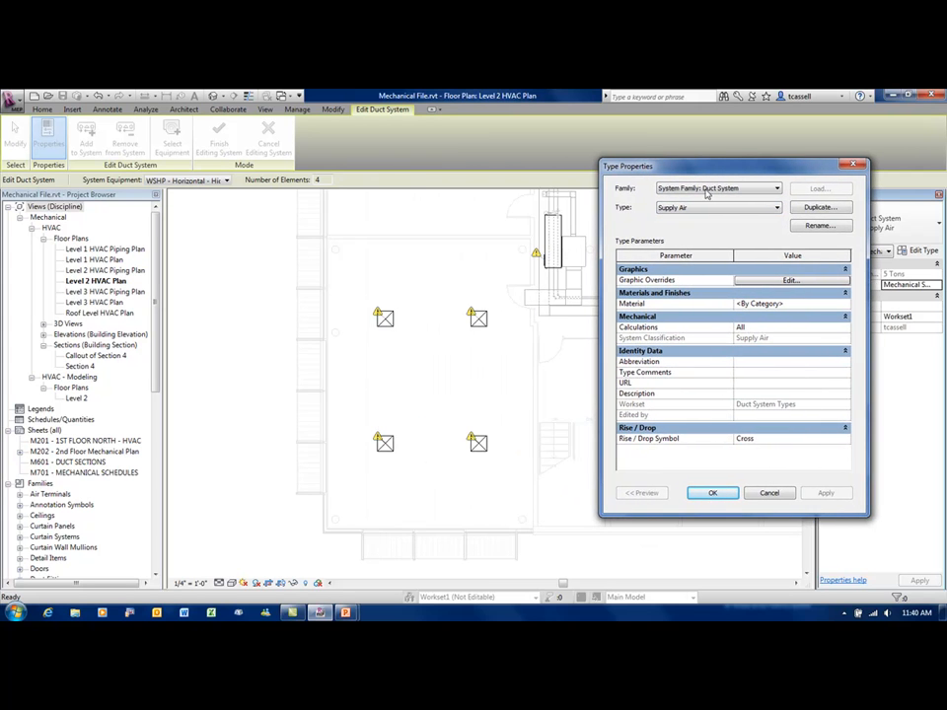
{"action": "mouse_move", "coordinate": [463, 280]}
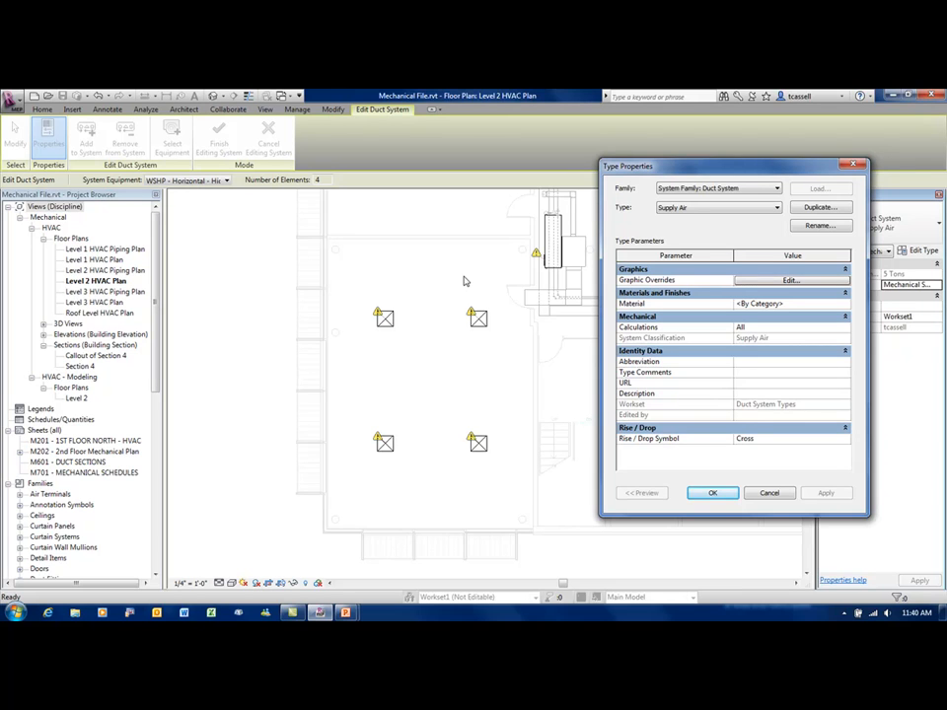
Duplicate the Supply Air system type as 'Low Pressure Supply' and make it current.
{"action": "left_click", "coordinate": [820, 207]}
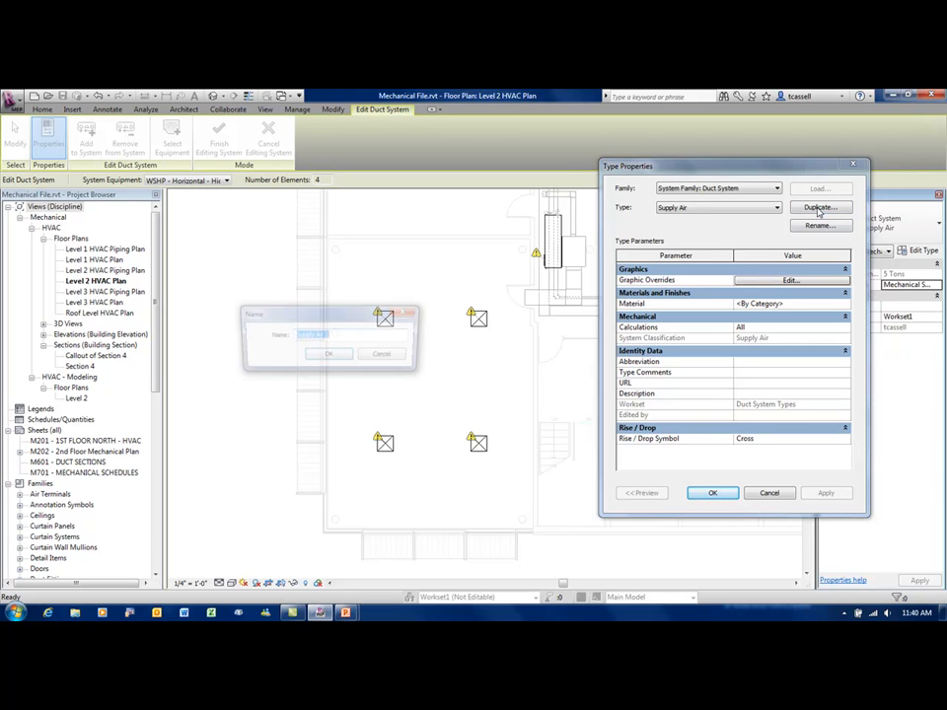
{"action": "type", "text": "Low"}
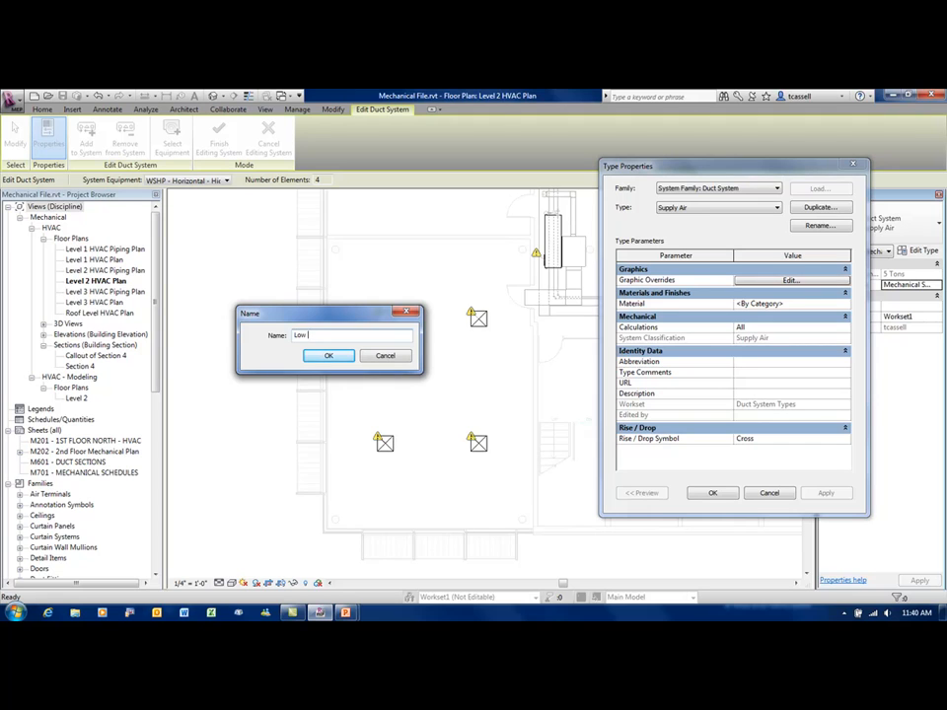
{"action": "type", "text": "Pressure"}
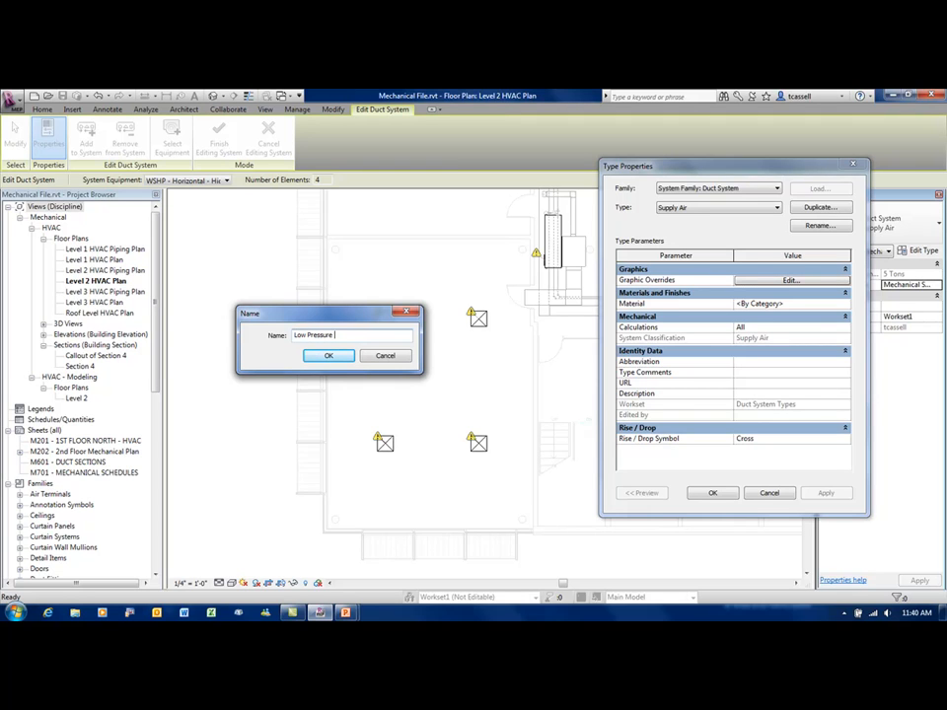
{"action": "type", "text": "Suppl"}
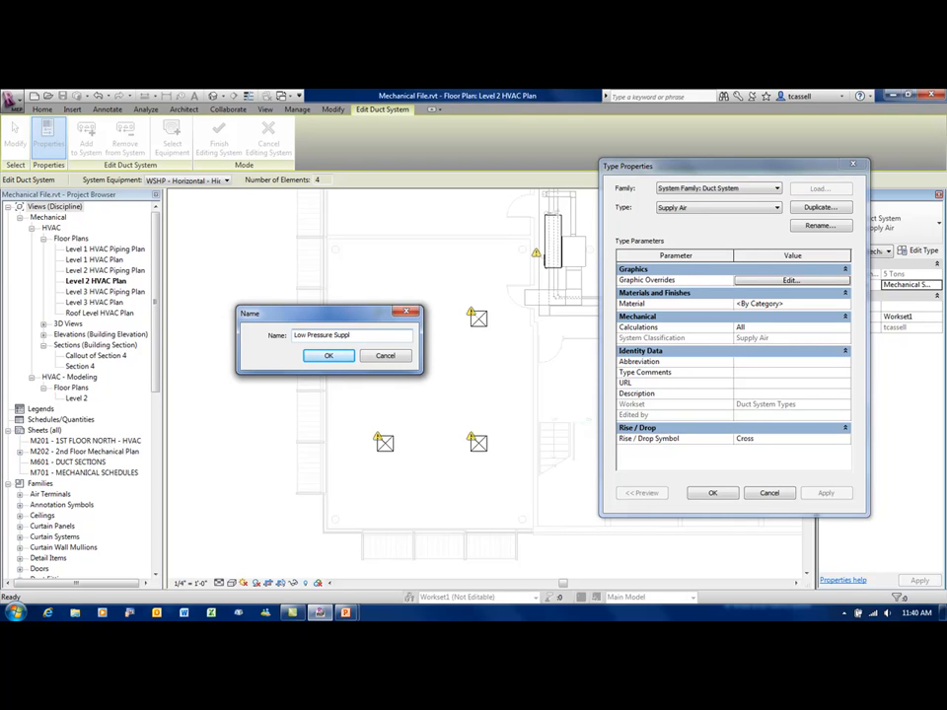
{"action": "left_click", "coordinate": [328, 355]}
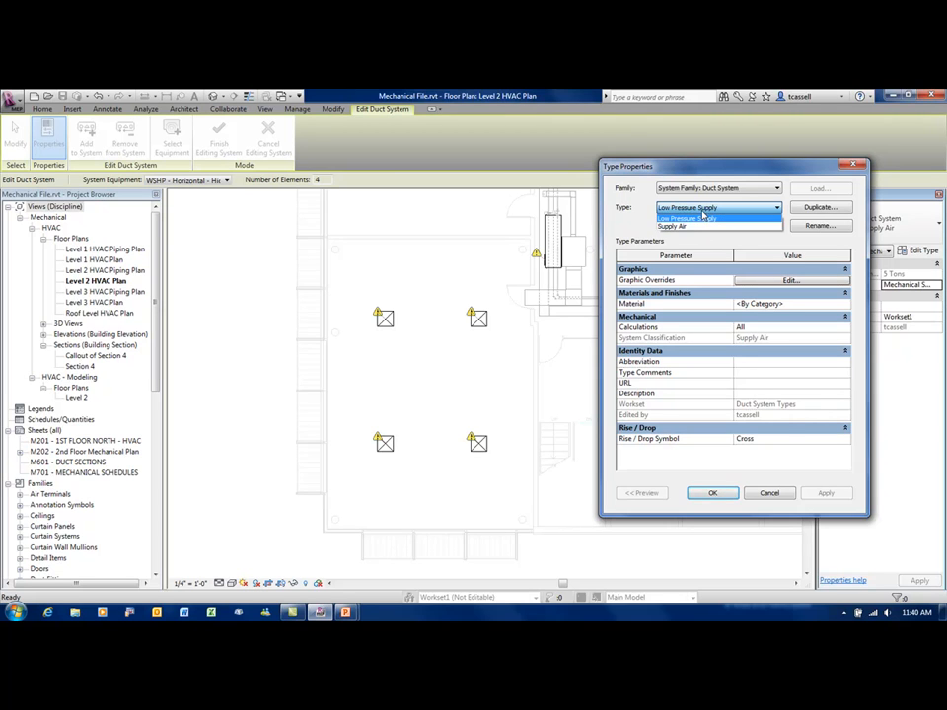
{"action": "left_click", "coordinate": [702, 217]}
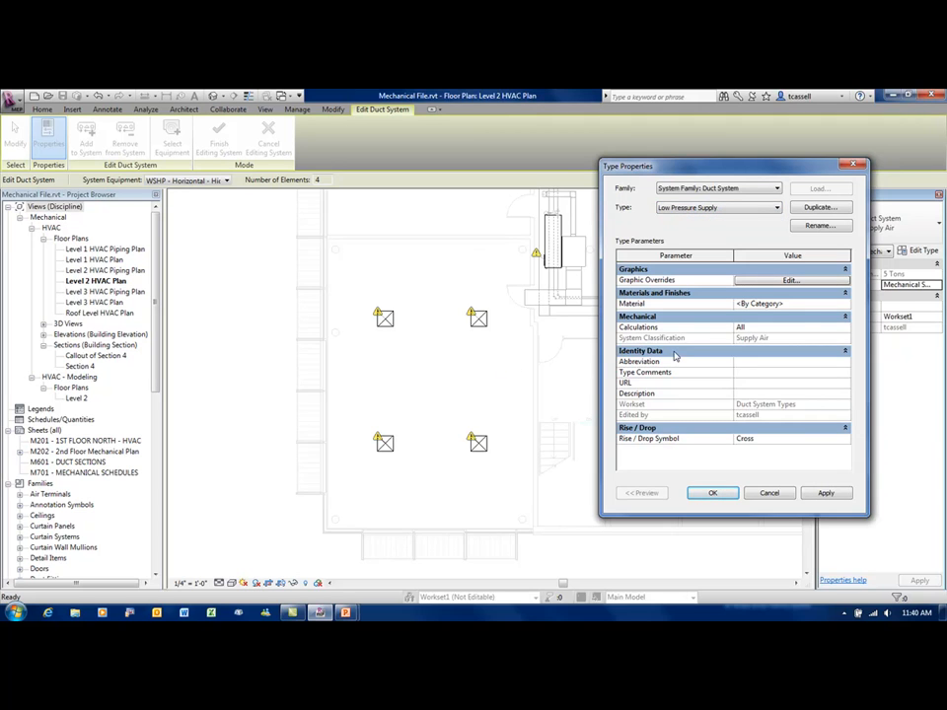
{"action": "mouse_move", "coordinate": [785, 286]}
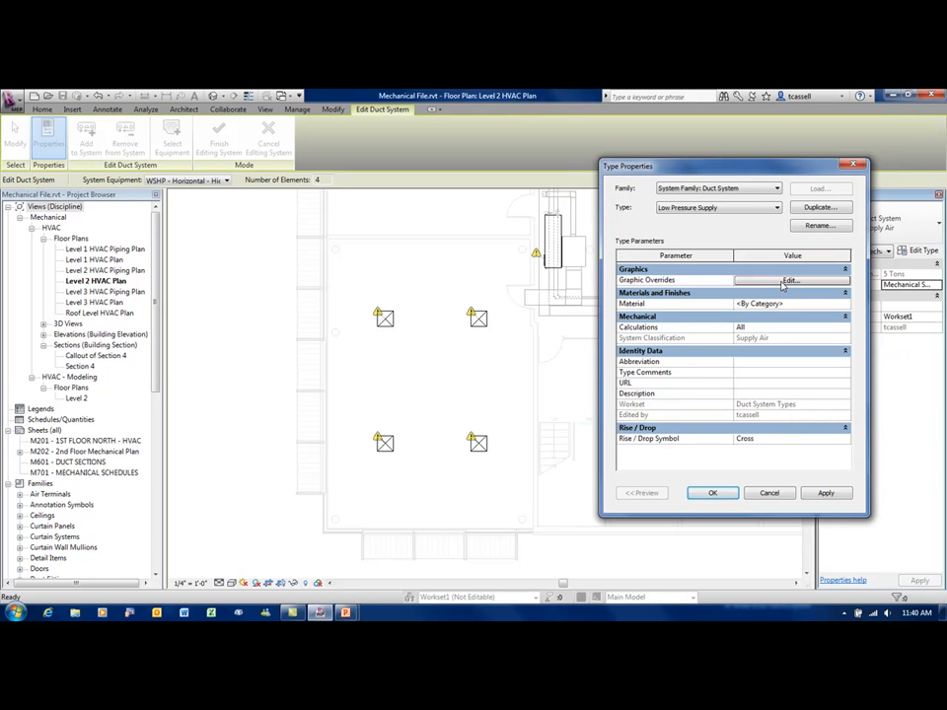
Override the Low Pressure Supply type's line colour to cyan in Graphic Overrides.
{"action": "left_click", "coordinate": [789, 280]}
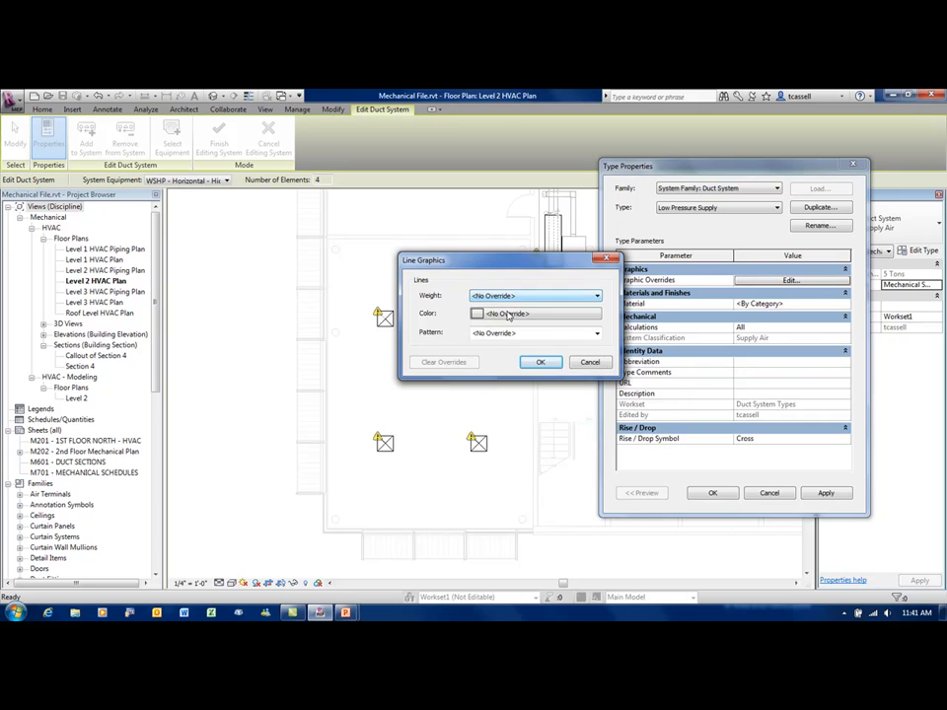
{"action": "left_click", "coordinate": [477, 311]}
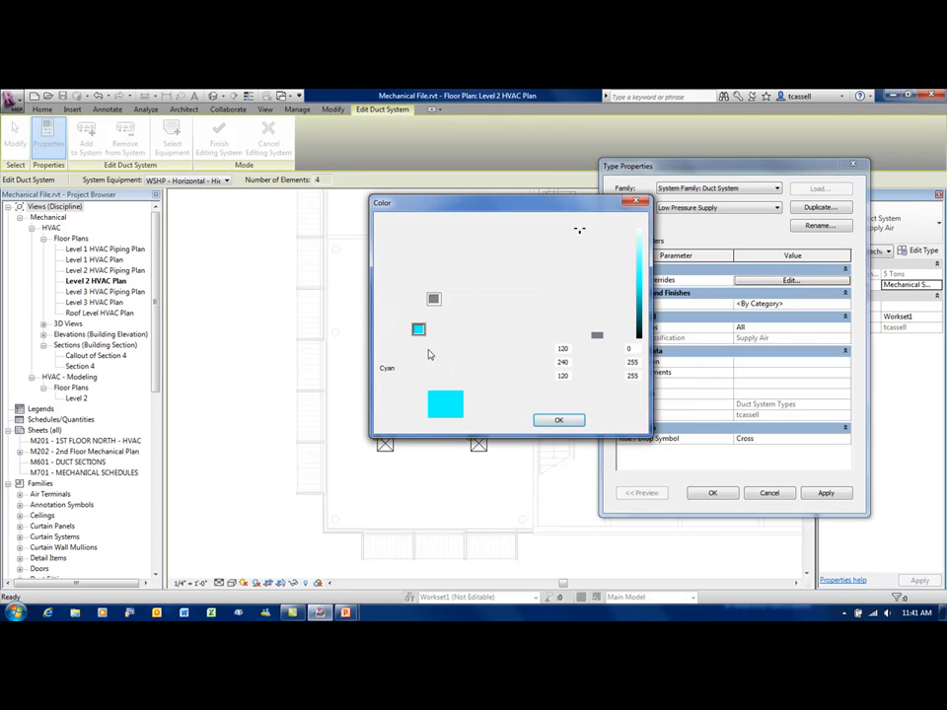
{"action": "left_click", "coordinate": [558, 418]}
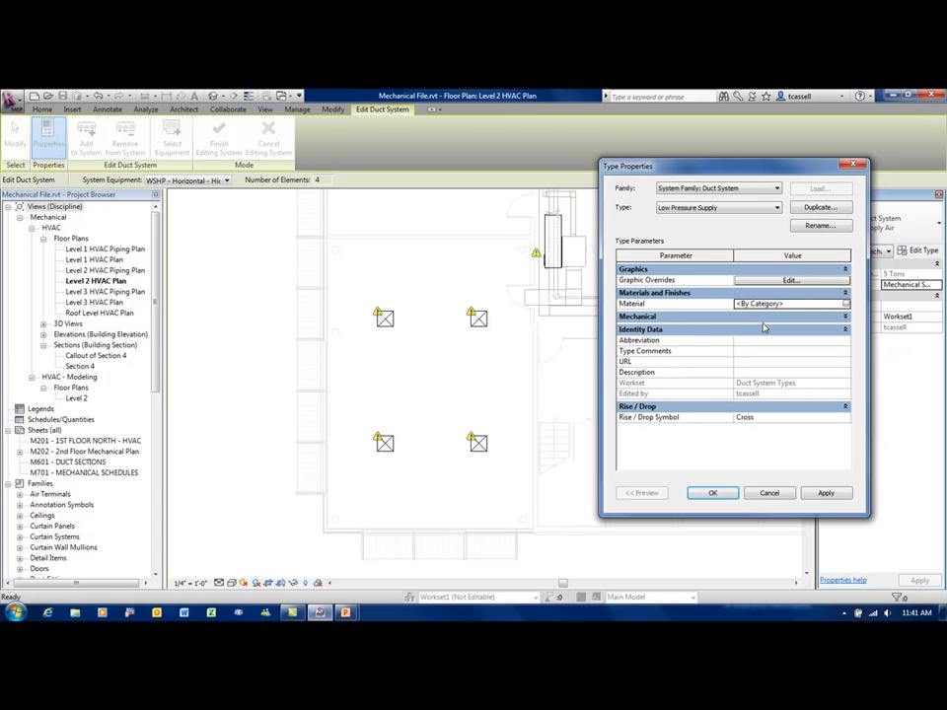
Set the abbreviation to LPS, confirm the type properties and finish editing the system.
{"action": "left_click", "coordinate": [844, 328]}
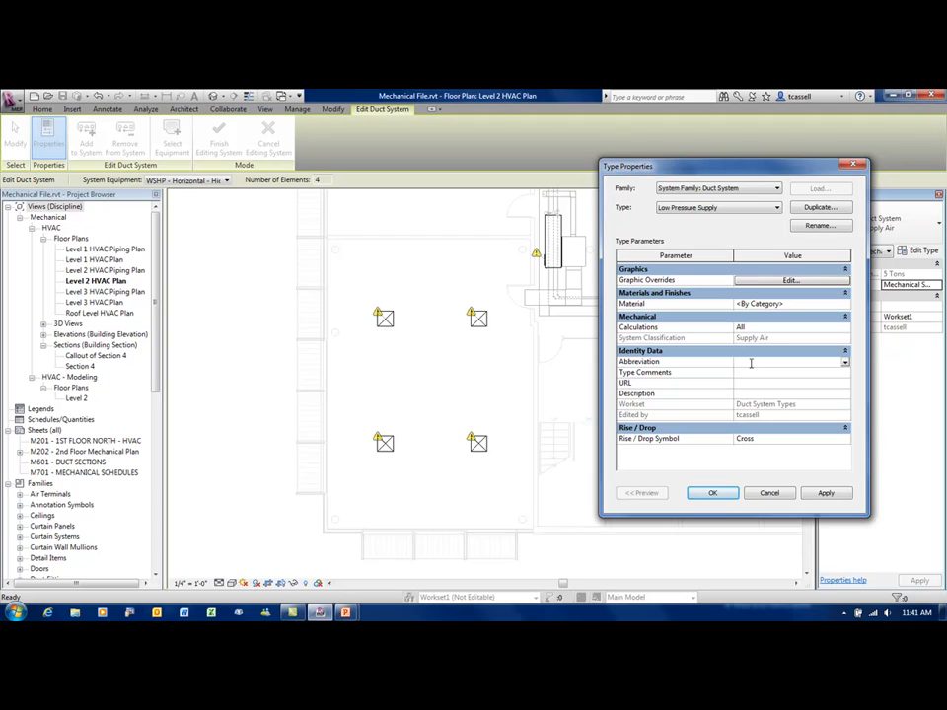
{"action": "type", "text": "LPS"}
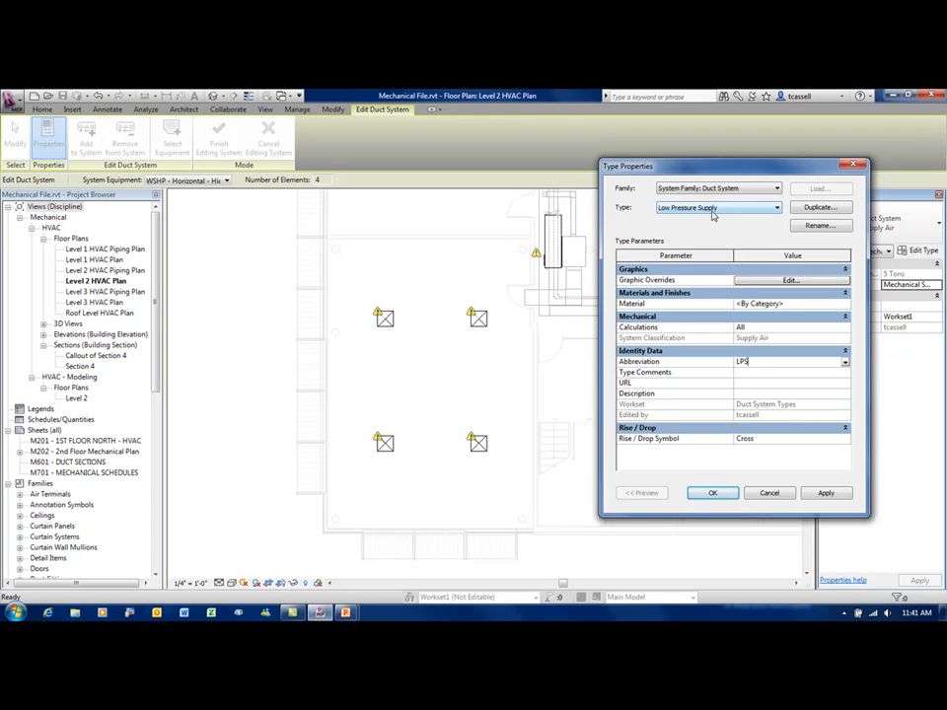
{"action": "mouse_move", "coordinate": [678, 215]}
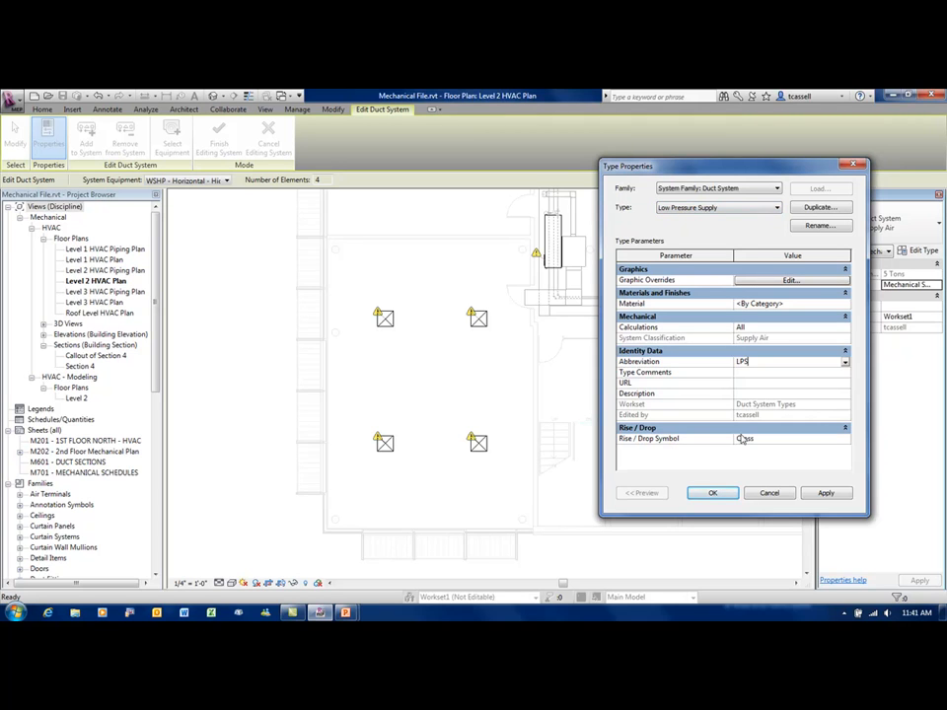
{"action": "left_click", "coordinate": [712, 493]}
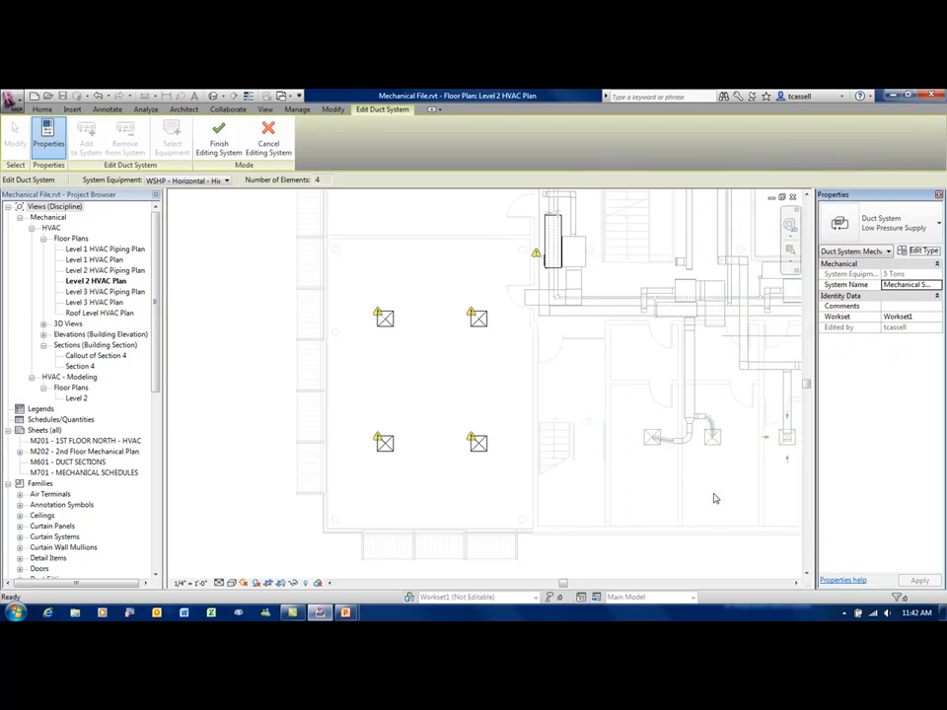
{"action": "left_click", "coordinate": [171, 138]}
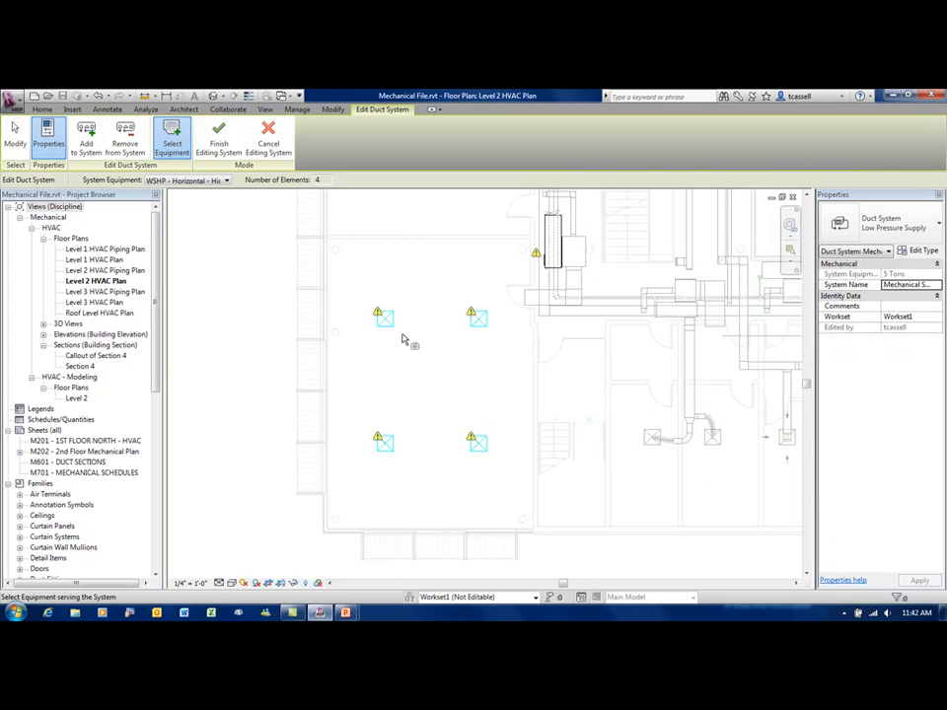
{"action": "mouse_move", "coordinate": [217, 138]}
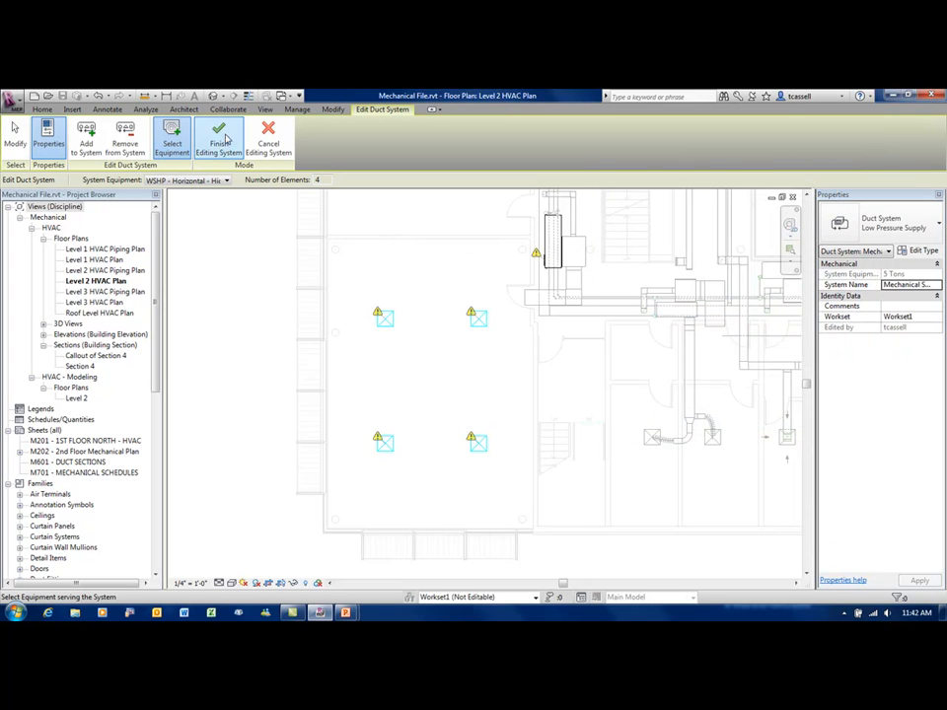
{"action": "left_click", "coordinate": [217, 138]}
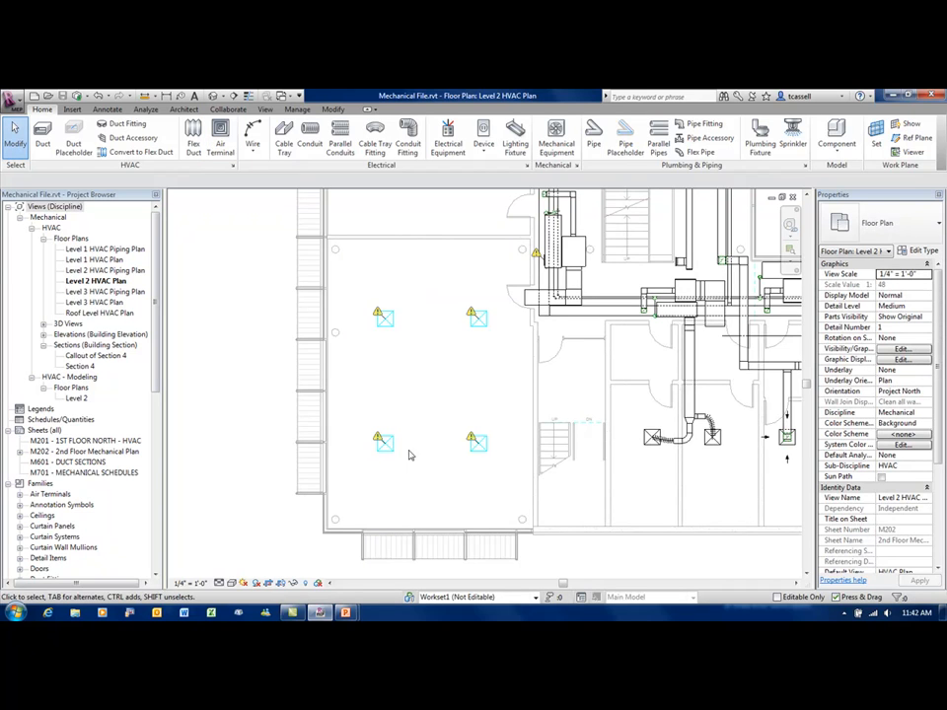
{"action": "mouse_move", "coordinate": [375, 360]}
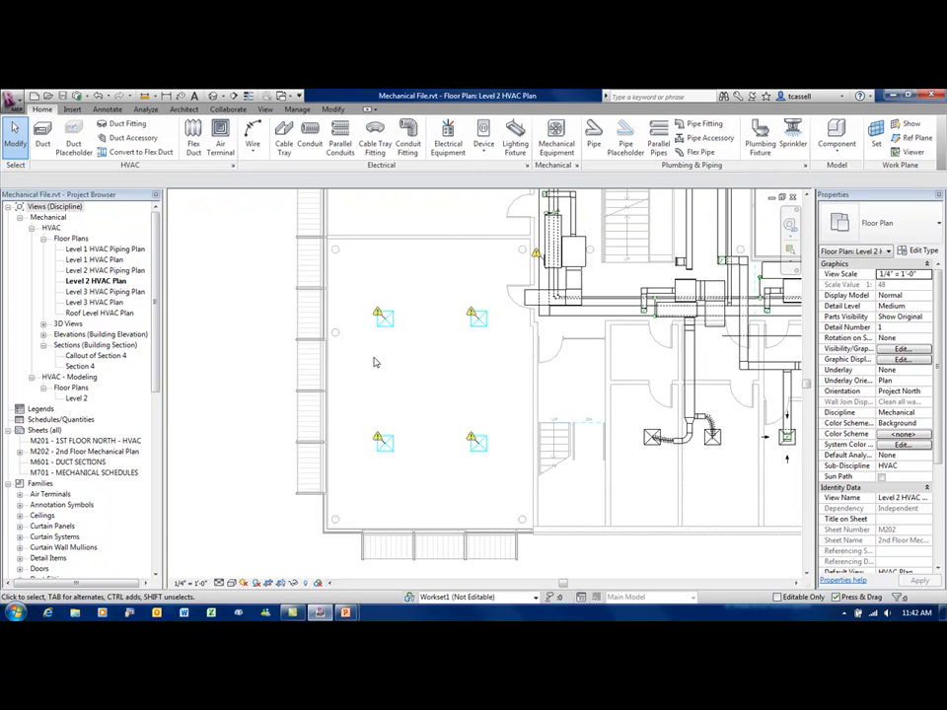
{"action": "mouse_move", "coordinate": [361, 351]}
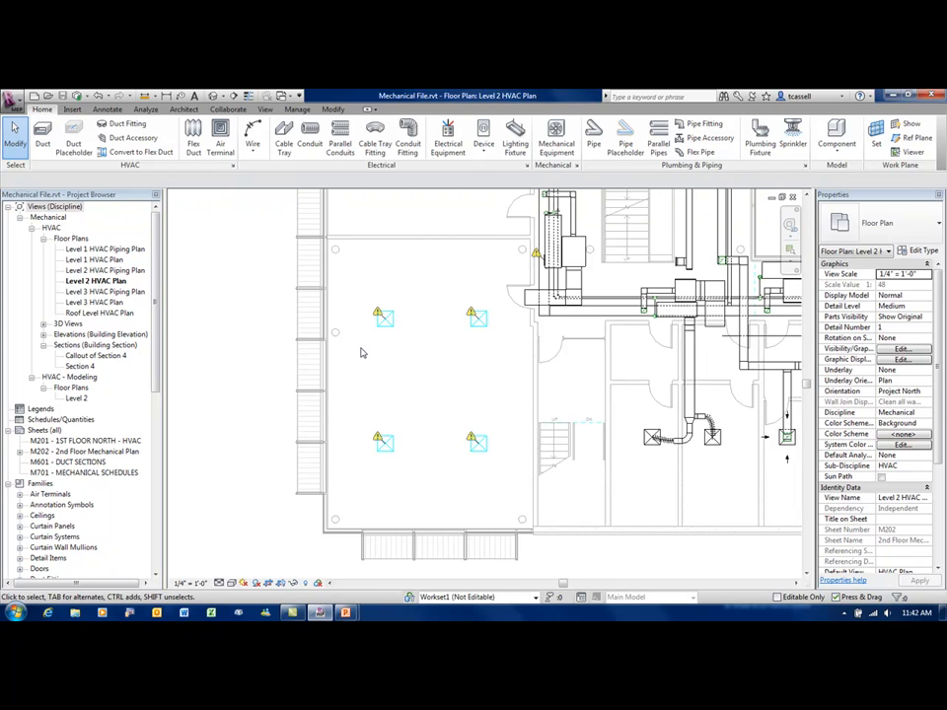
{"action": "mouse_move", "coordinate": [399, 323]}
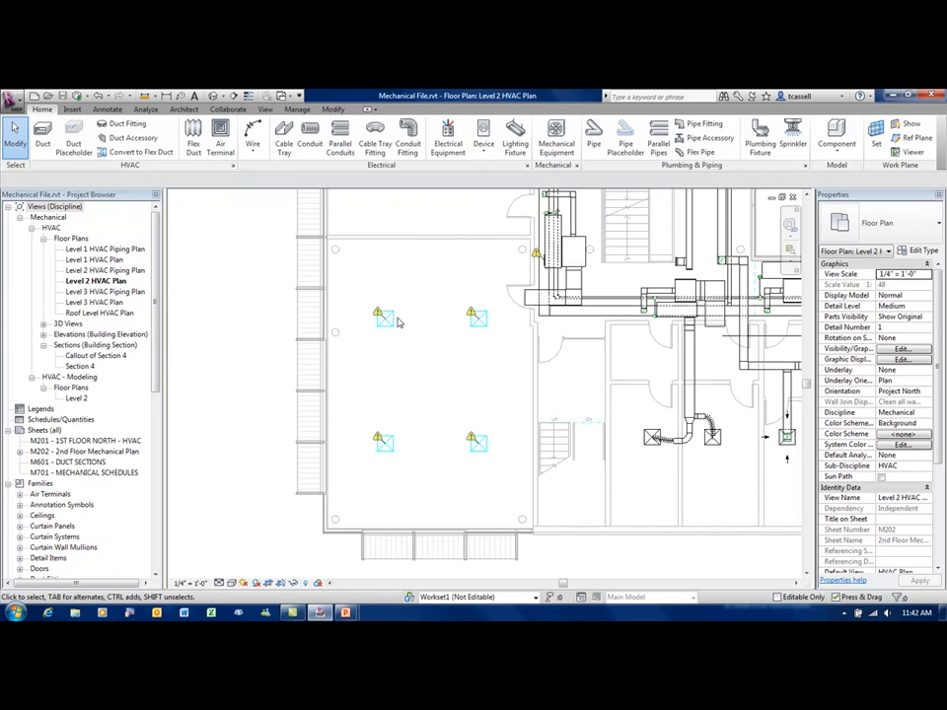
{"action": "mouse_move", "coordinate": [403, 319]}
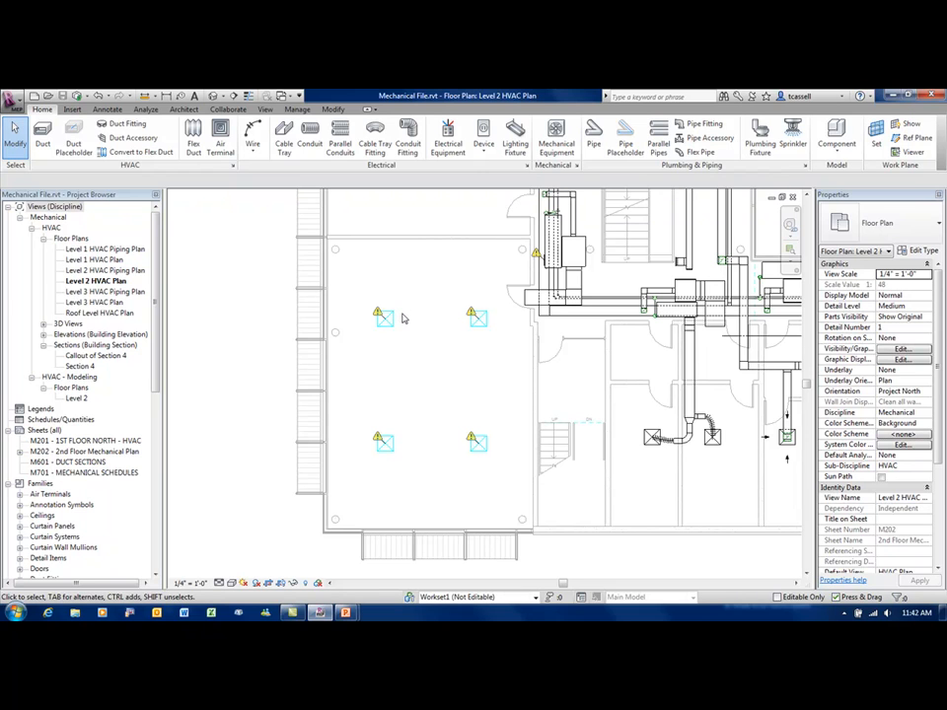
{"action": "mouse_move", "coordinate": [73, 134]}
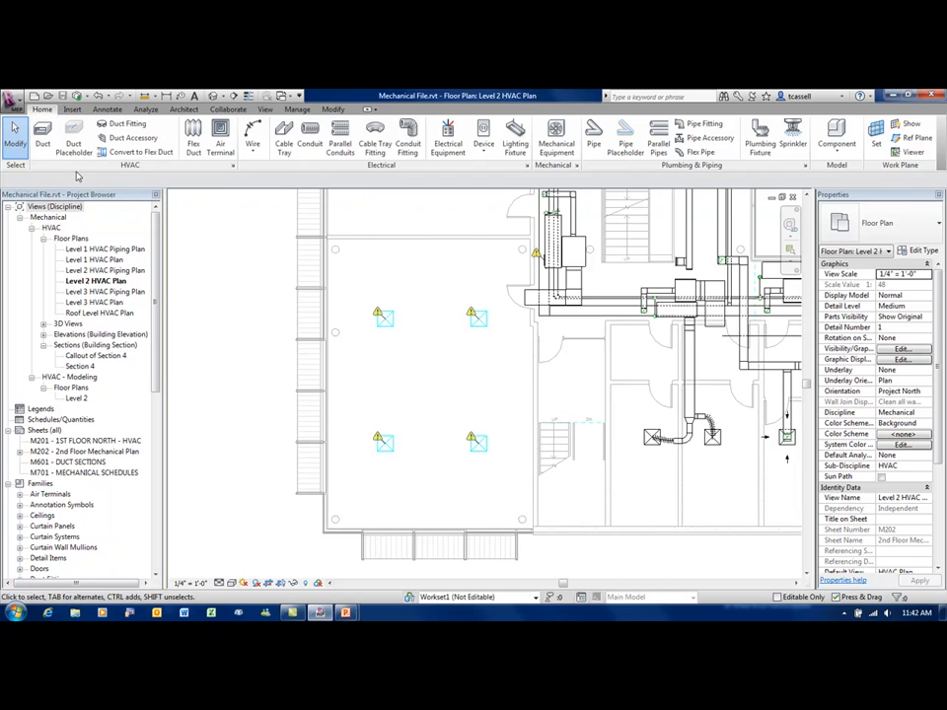
{"action": "mouse_move", "coordinate": [75, 138]}
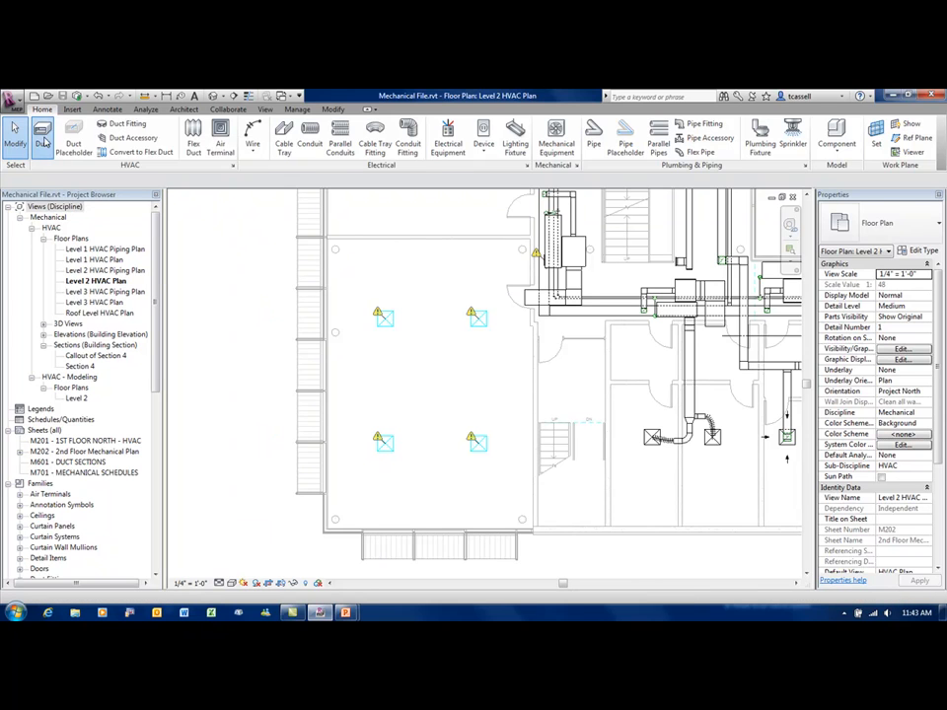
{"action": "left_click", "coordinate": [41, 138]}
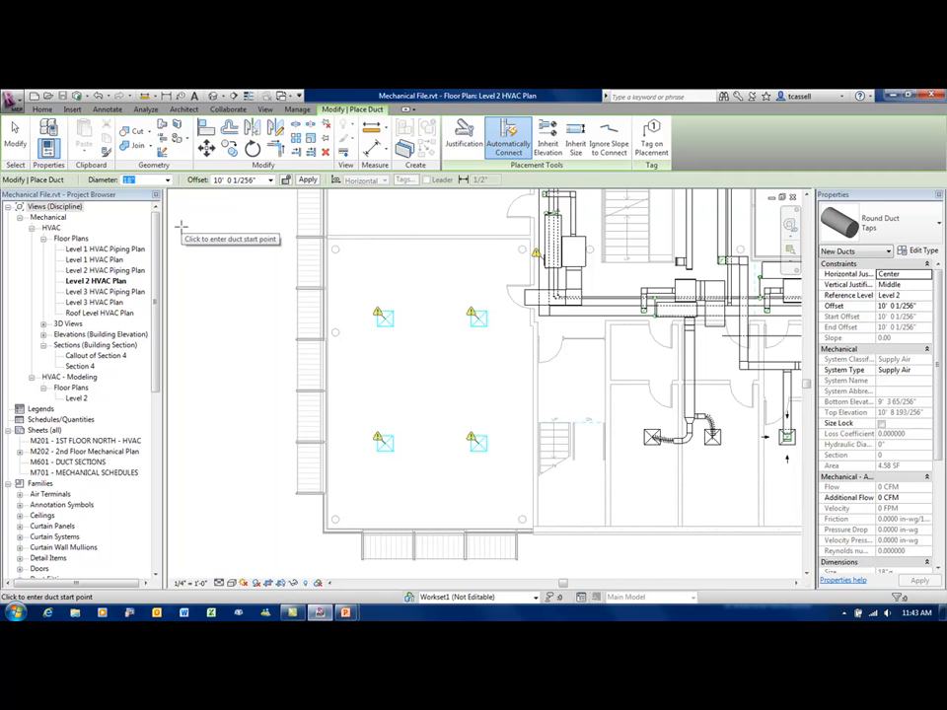
{"action": "mouse_move", "coordinate": [464, 134]}
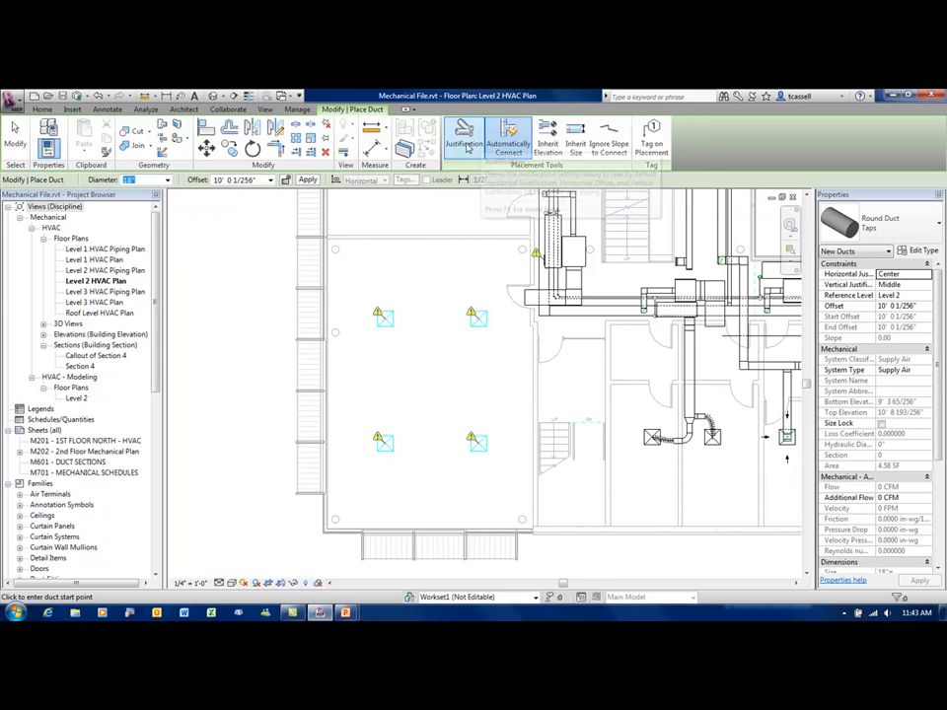
{"action": "mouse_move", "coordinate": [548, 134]}
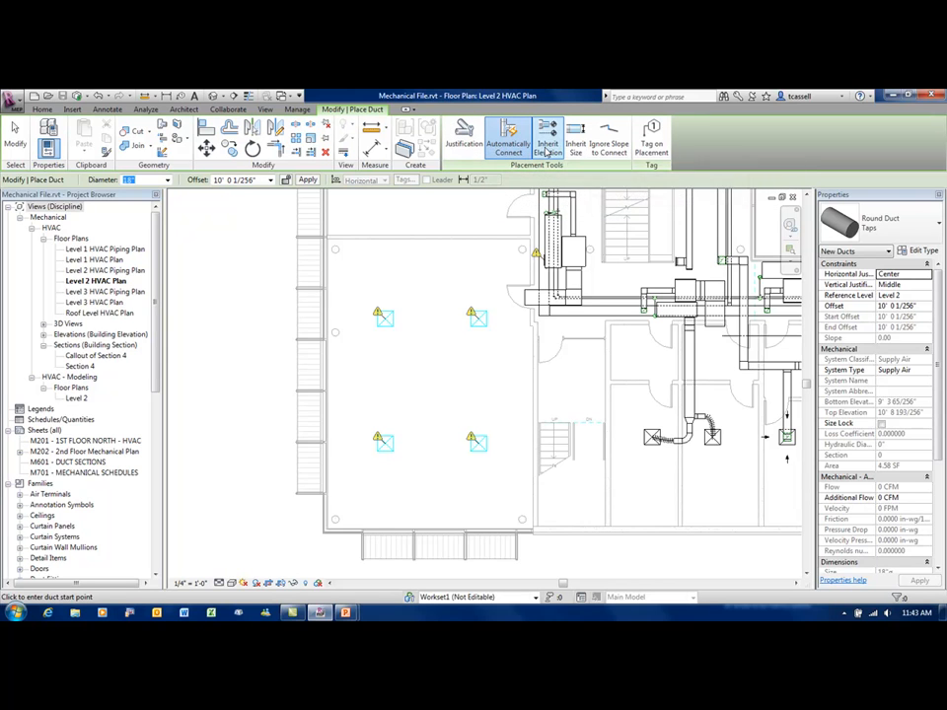
{"action": "mouse_move", "coordinate": [548, 134]}
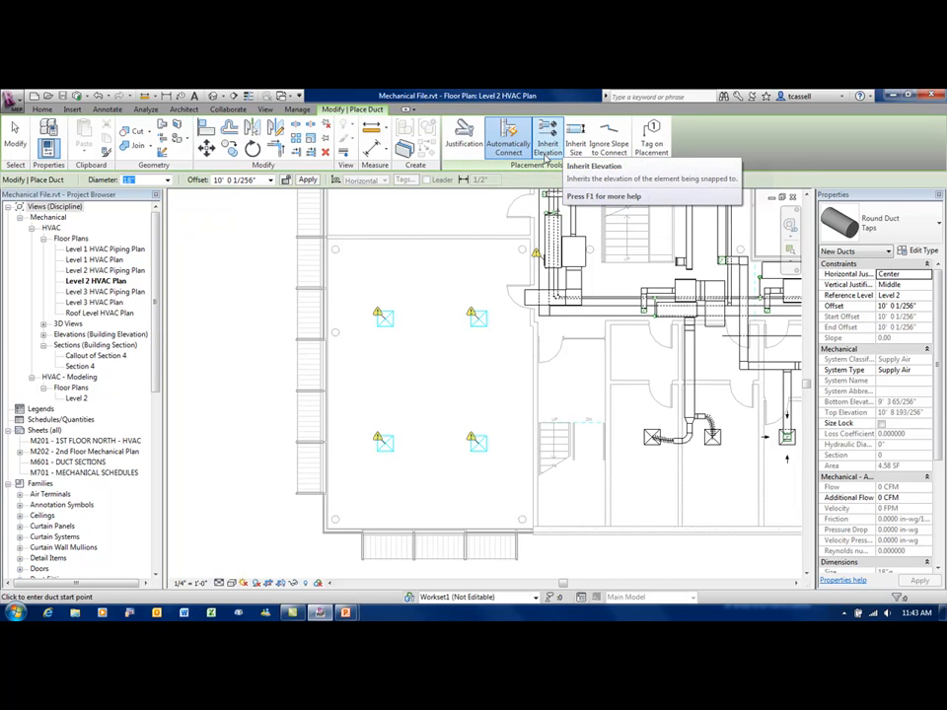
{"action": "mouse_move", "coordinate": [548, 134]}
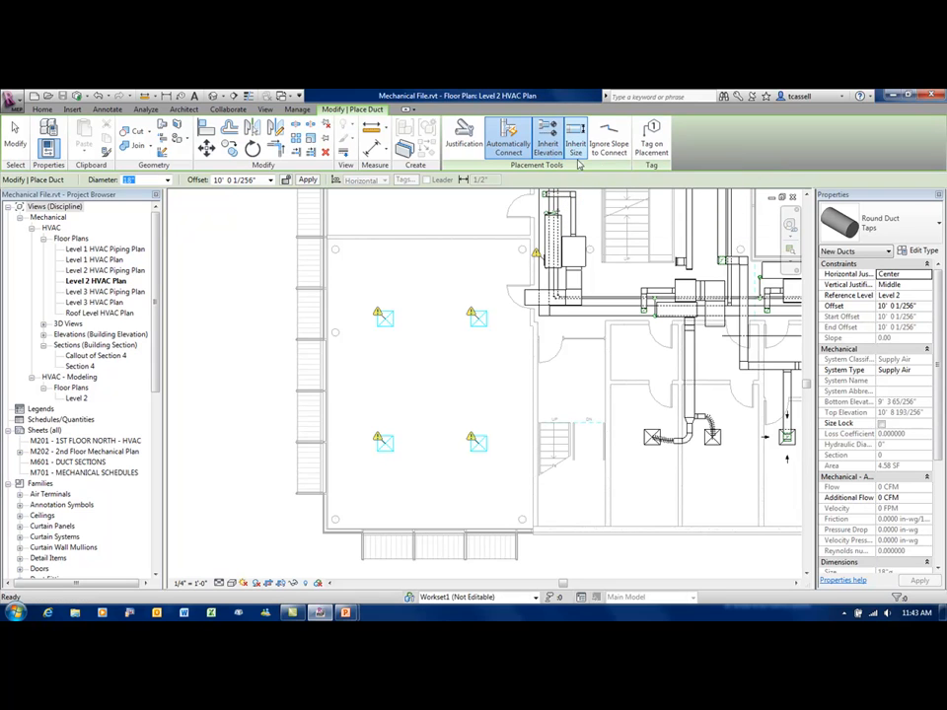
{"action": "mouse_move", "coordinate": [607, 134]}
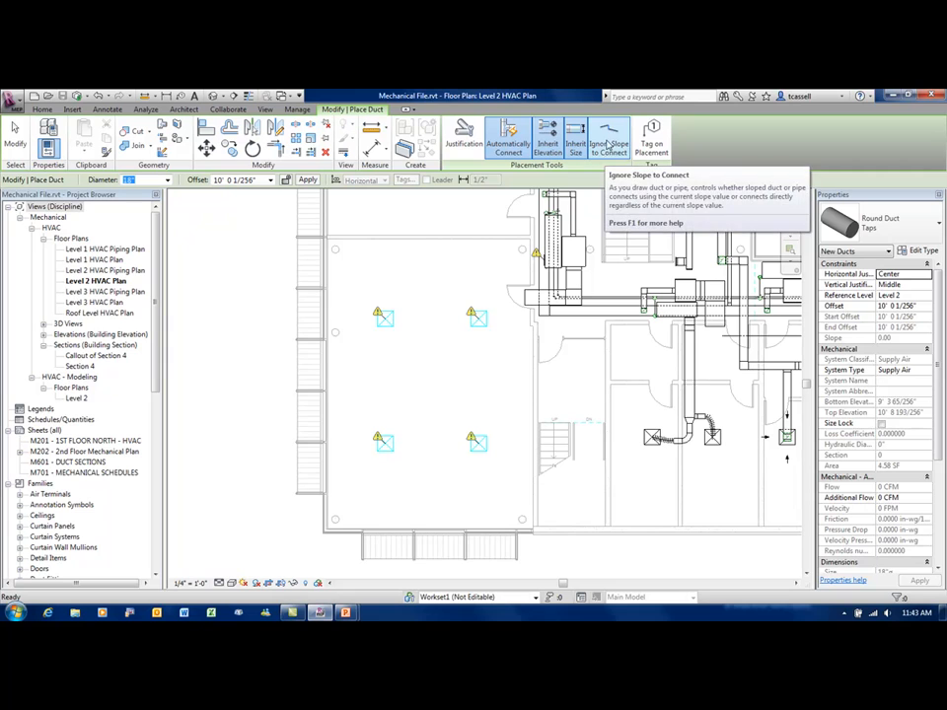
{"action": "mouse_move", "coordinate": [576, 138]}
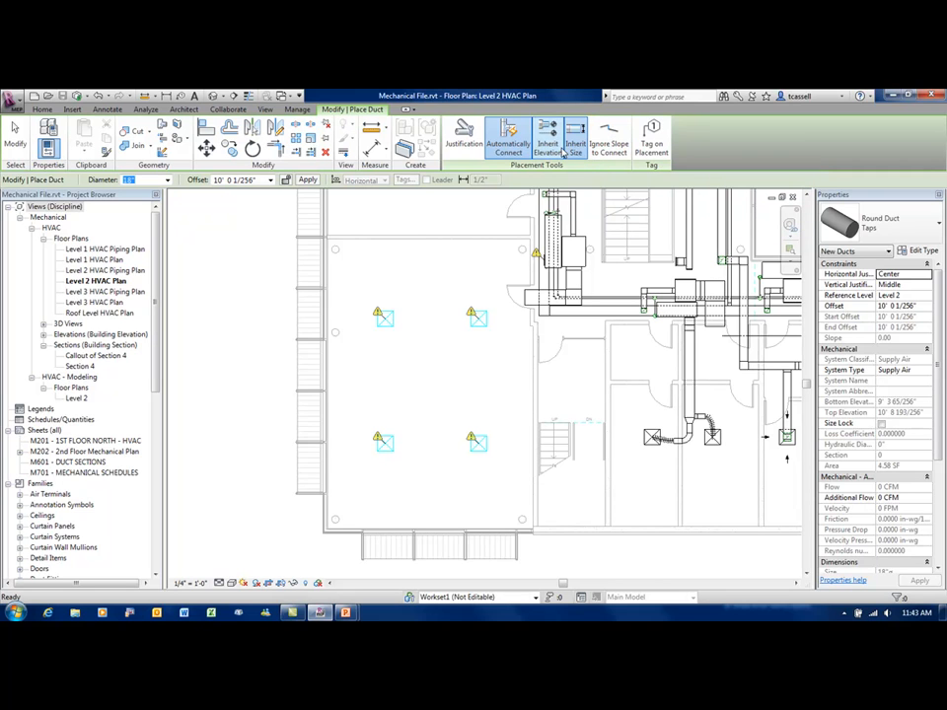
{"action": "mouse_move", "coordinate": [574, 169]}
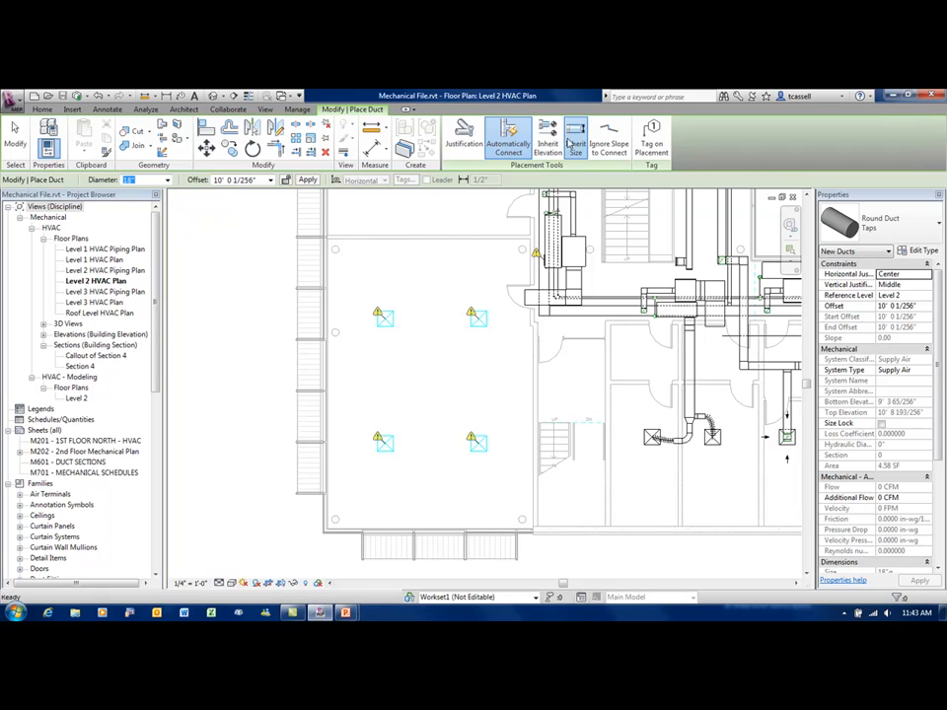
{"action": "mouse_move", "coordinate": [544, 260]}
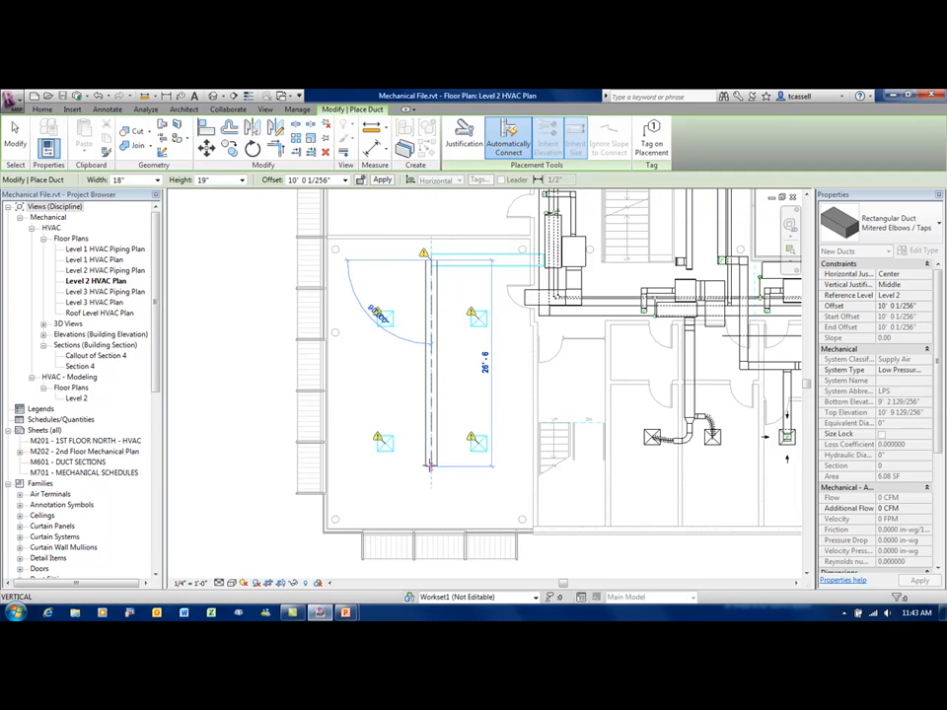
End the duct run and select the newly drawn vertical duct.
{"action": "key", "text": "Escape"}
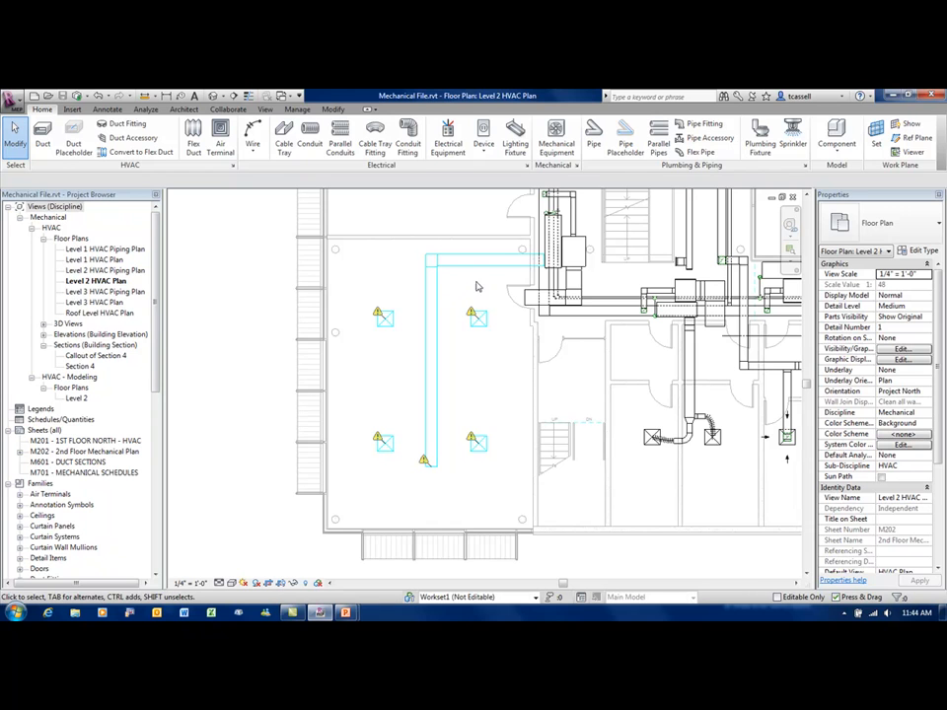
{"action": "left_click", "coordinate": [483, 260]}
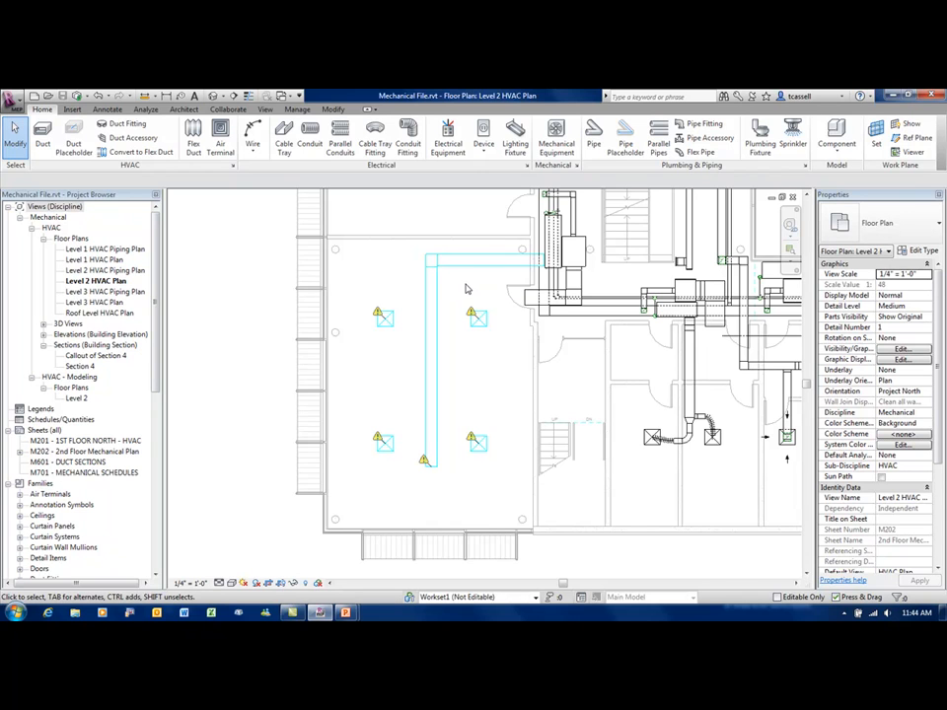
{"action": "left_click", "coordinate": [432, 296]}
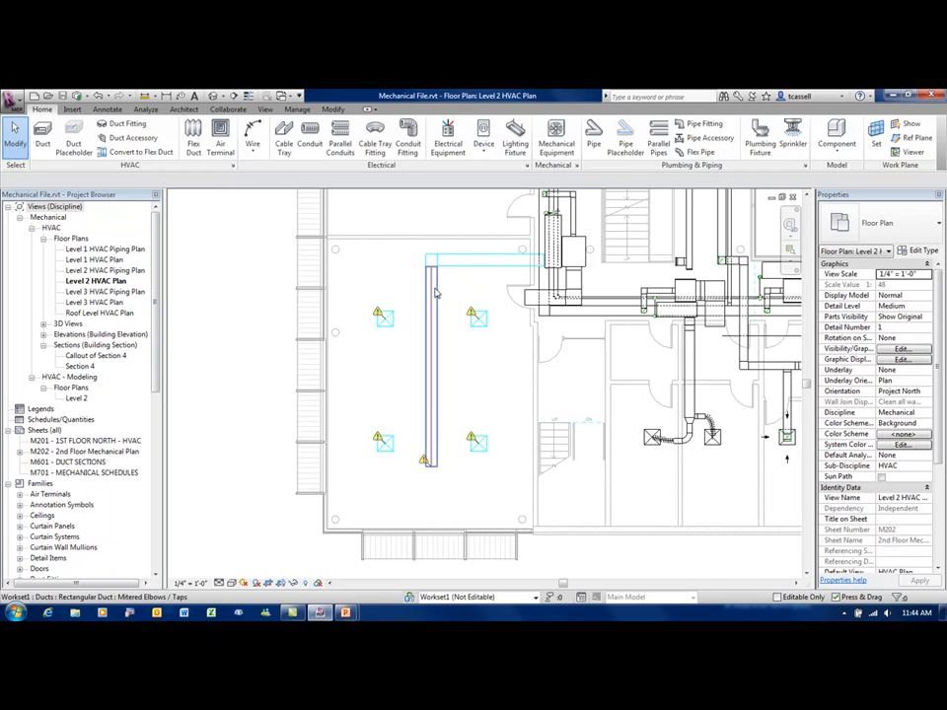
{"action": "left_click", "coordinate": [430, 355]}
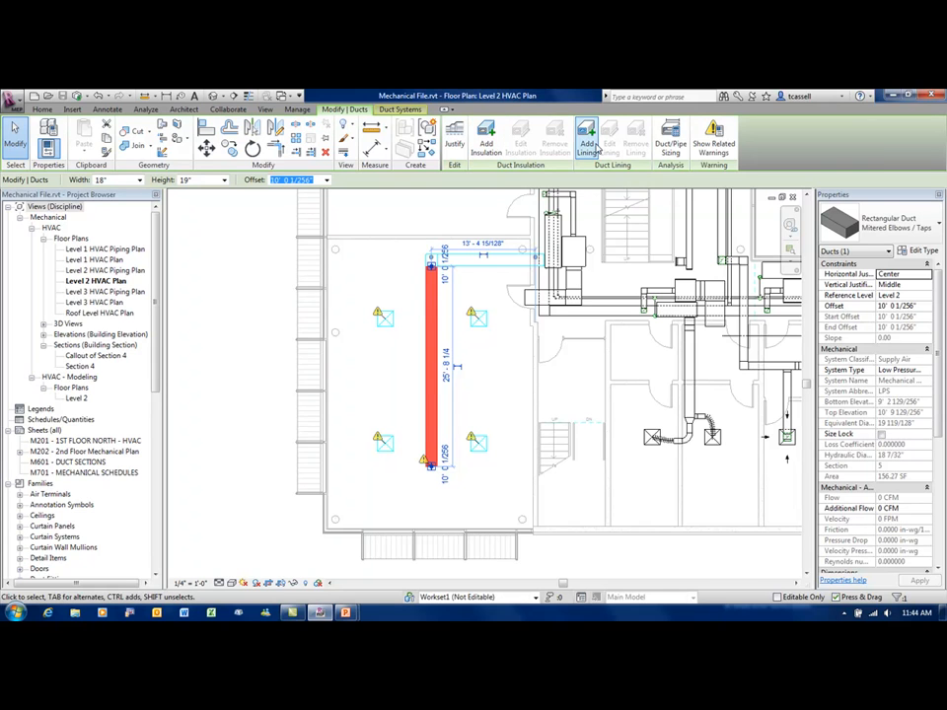
{"action": "mouse_move", "coordinate": [485, 134]}
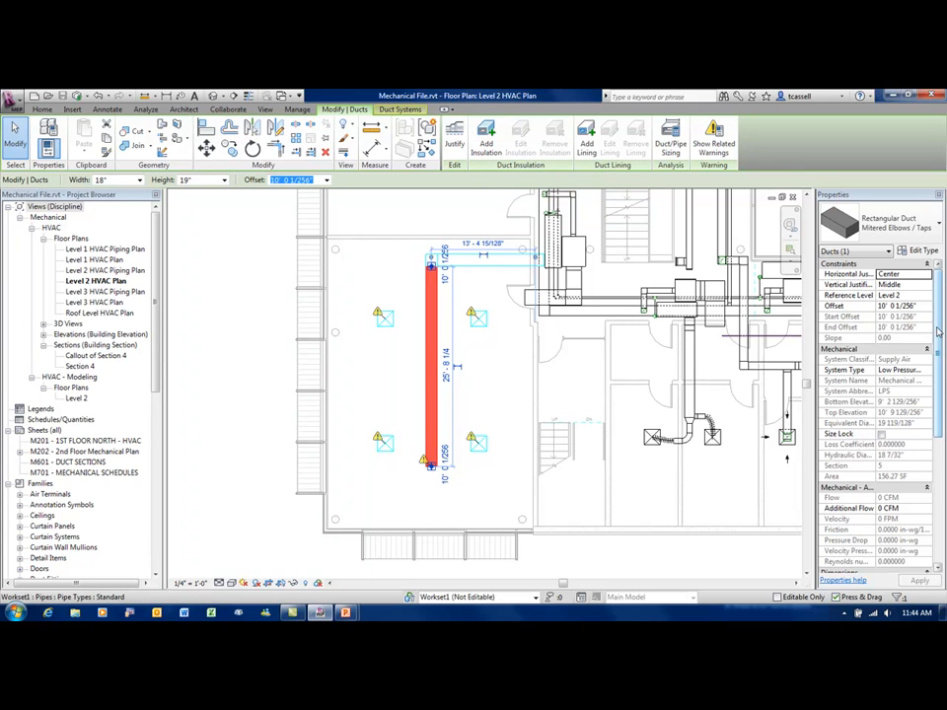
Review the duct's width and height, then select the whole connected run for insulation.
{"action": "scroll", "scroll_direction": "down", "scroll_amount": 3}
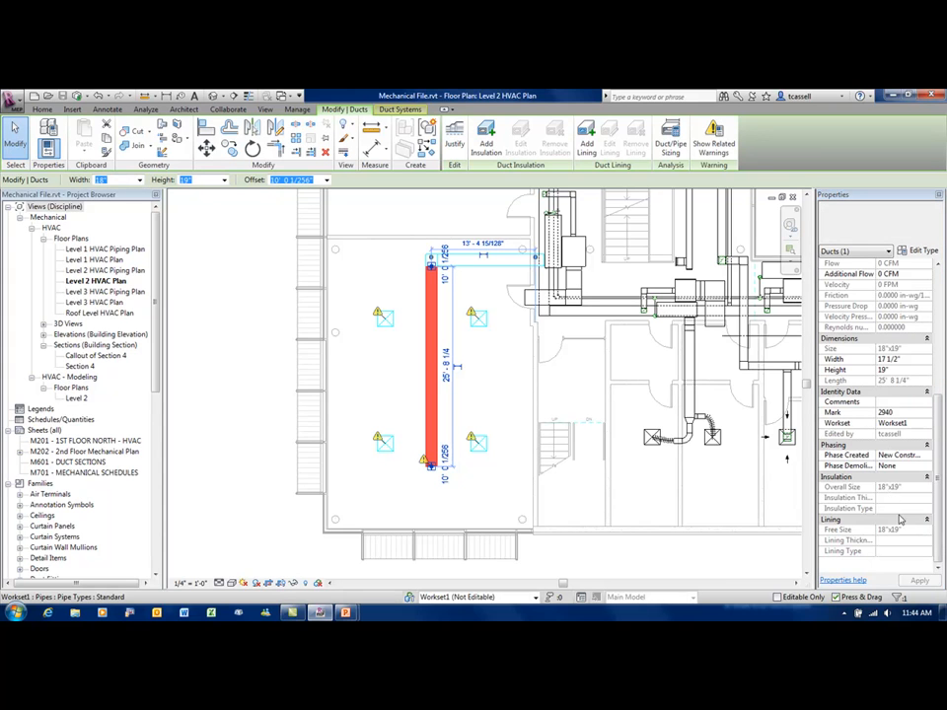
{"action": "left_click", "coordinate": [481, 288]}
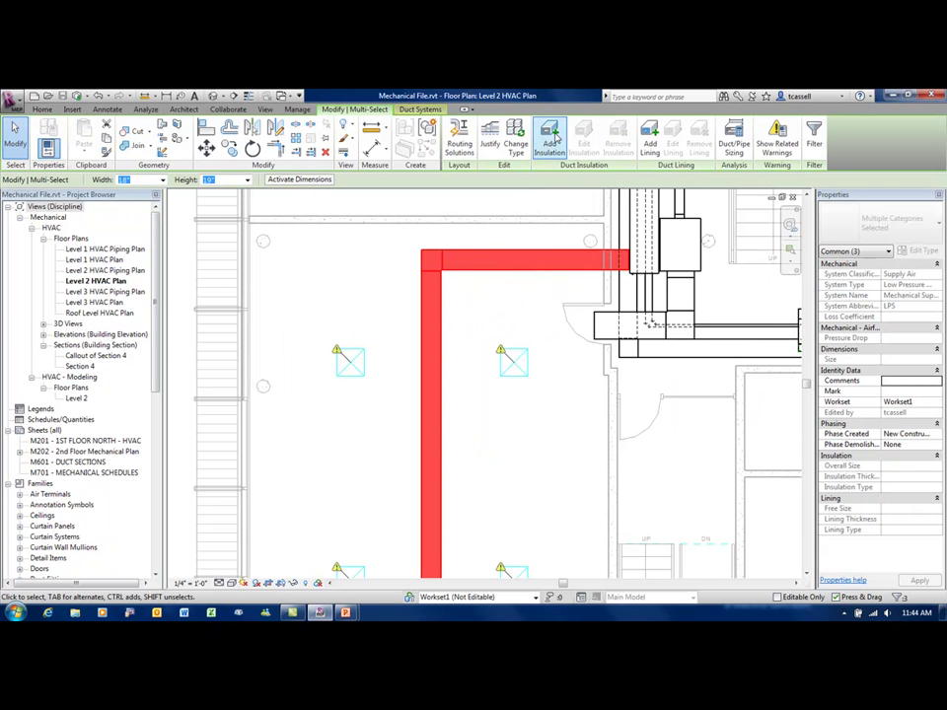
{"action": "left_click", "coordinate": [548, 138]}
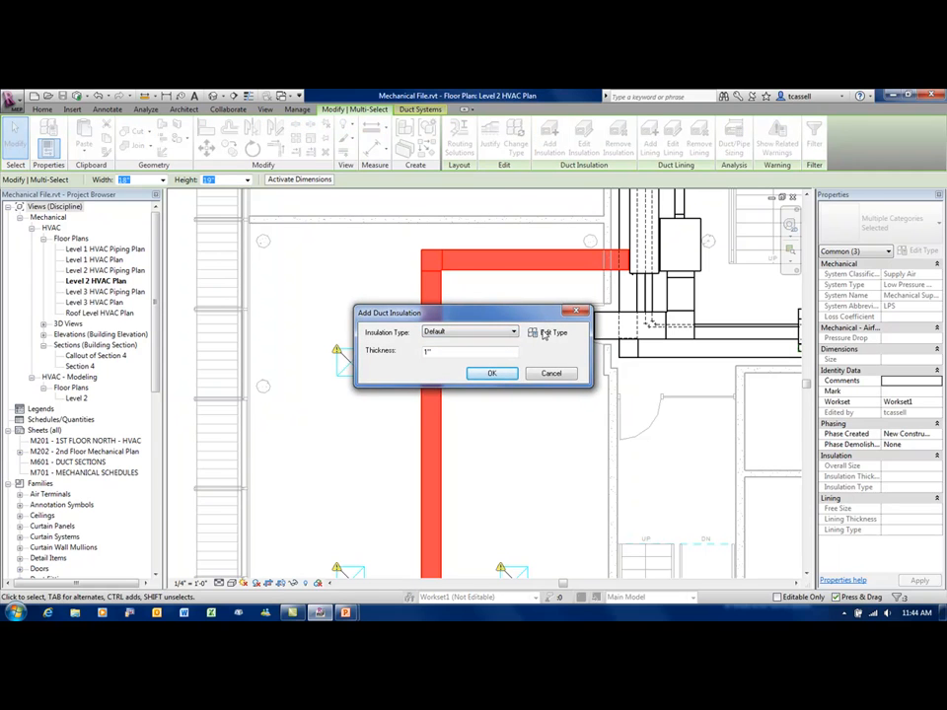
Inspect the Default insulation type's properties and close them unchanged, keeping 1" thickness.
{"action": "left_click", "coordinate": [553, 331]}
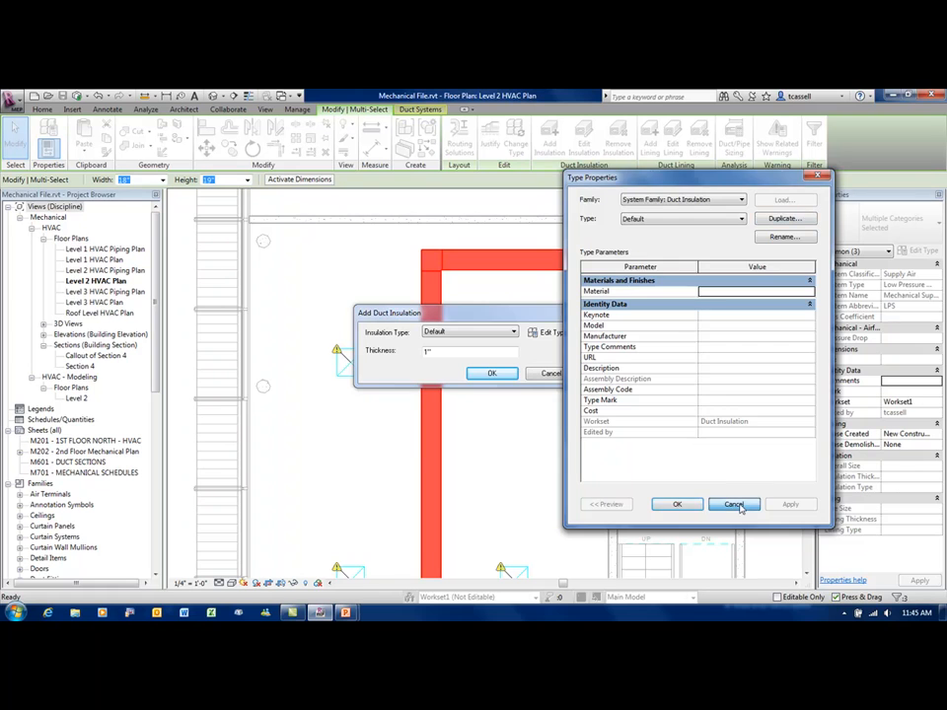
{"action": "left_click", "coordinate": [734, 505]}
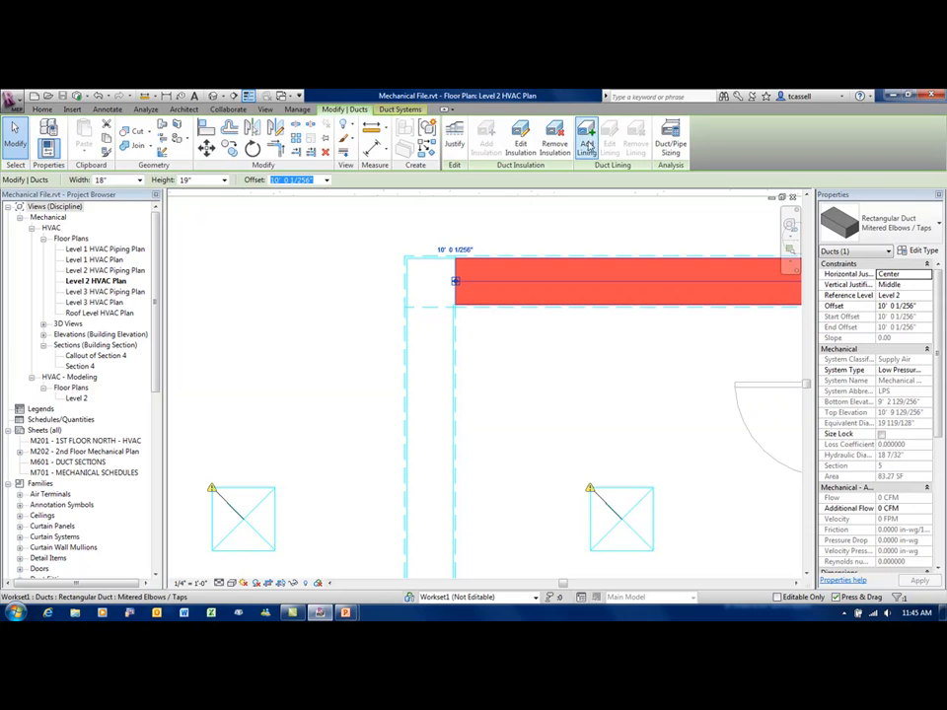
{"action": "mouse_move", "coordinate": [521, 138]}
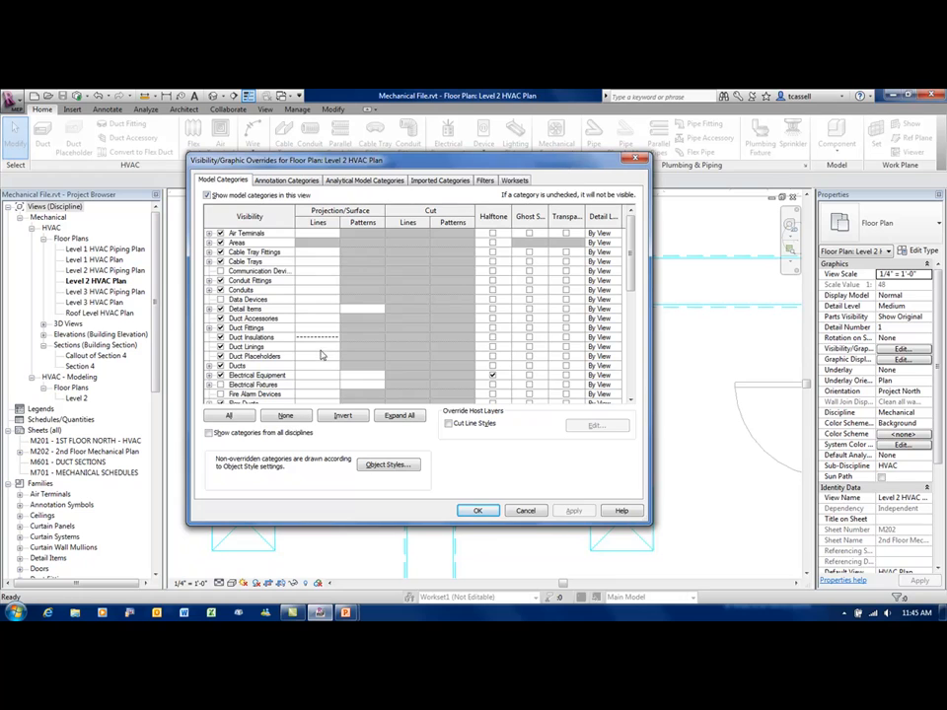
Override the Duct Insulations line display, accepting the temporary-changes warning, and apply.
{"action": "left_click", "coordinate": [245, 347]}
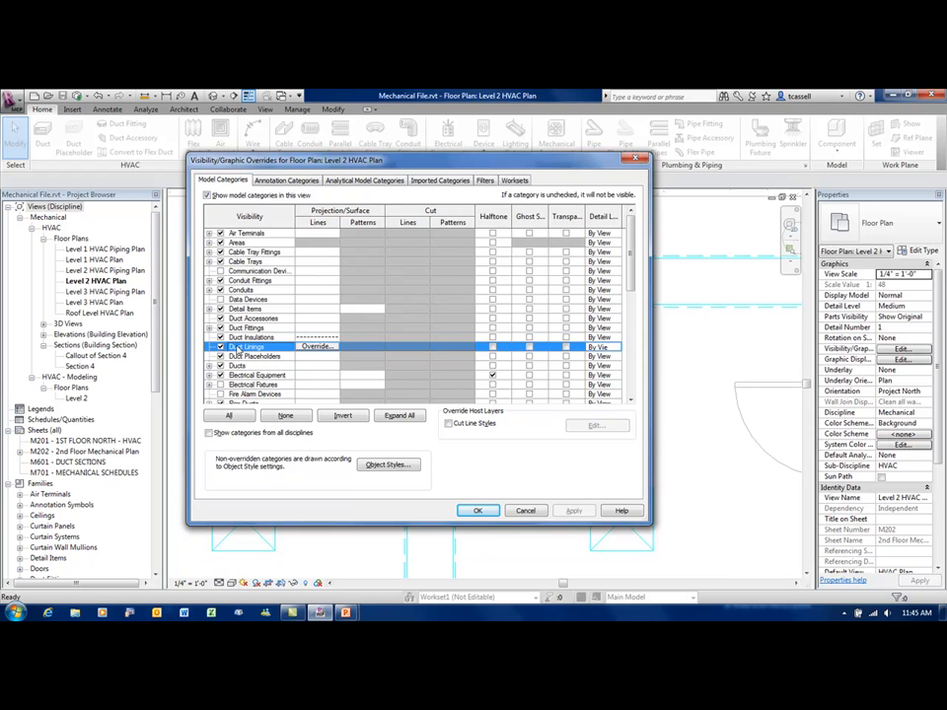
{"action": "left_click", "coordinate": [253, 337]}
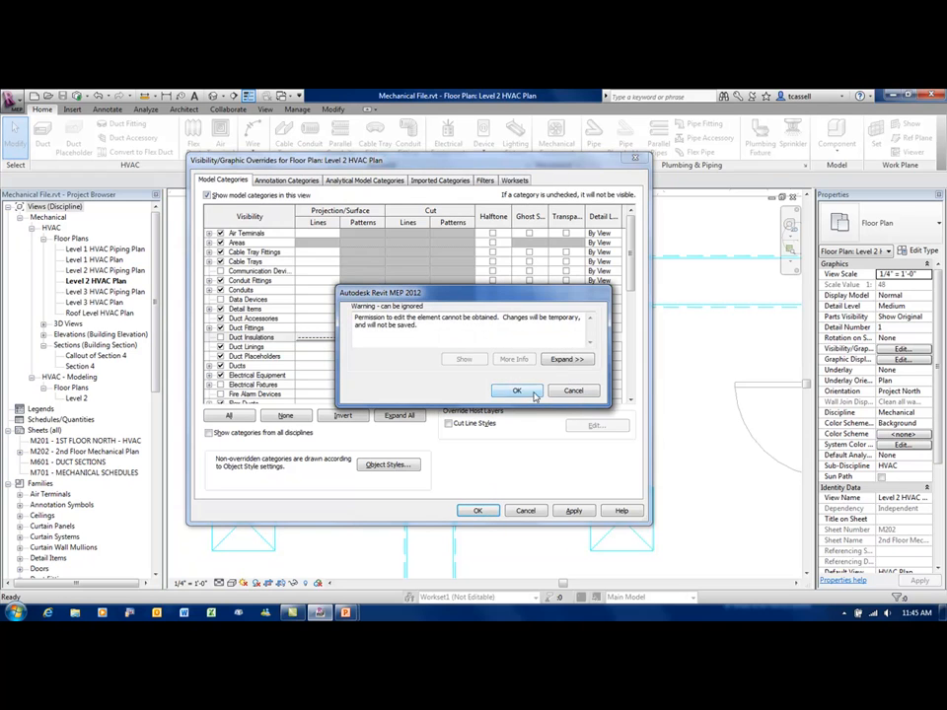
{"action": "left_click", "coordinate": [517, 390]}
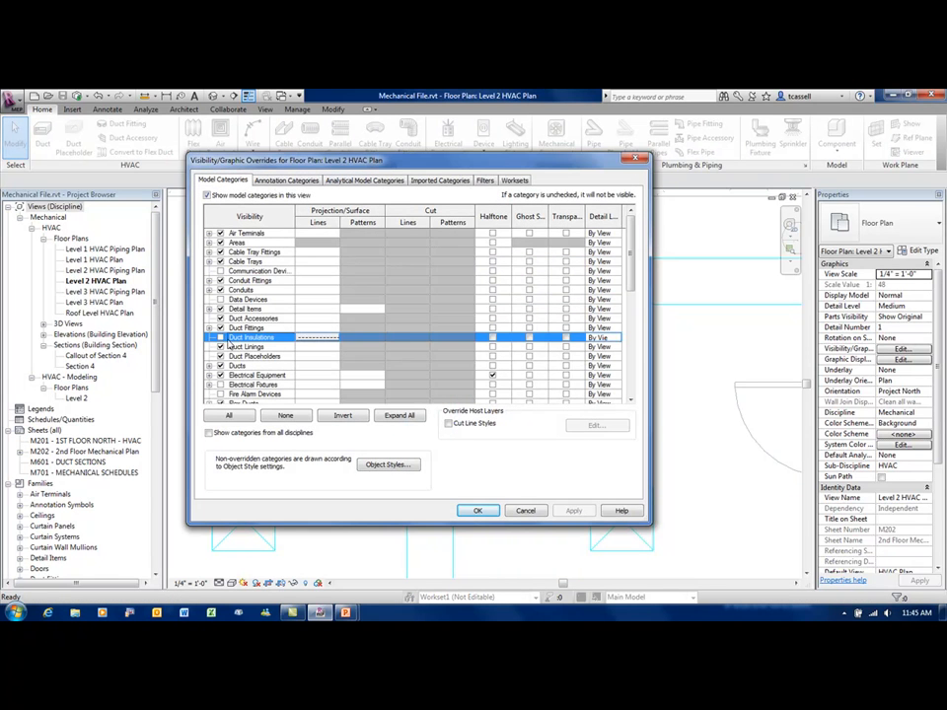
{"action": "left_click", "coordinate": [479, 508]}
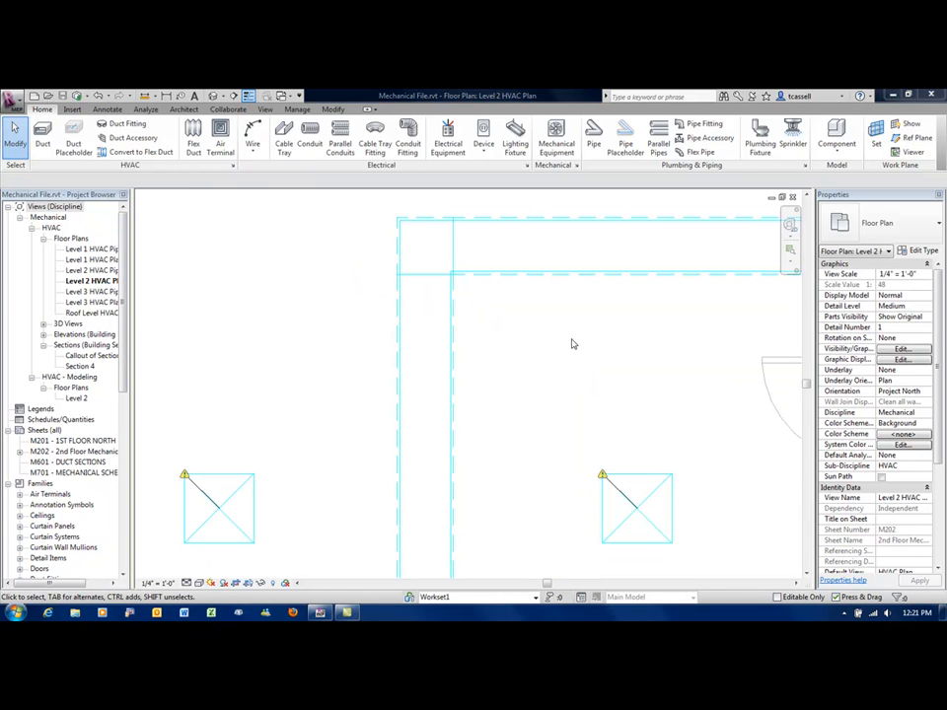
{"action": "mouse_move", "coordinate": [564, 343]}
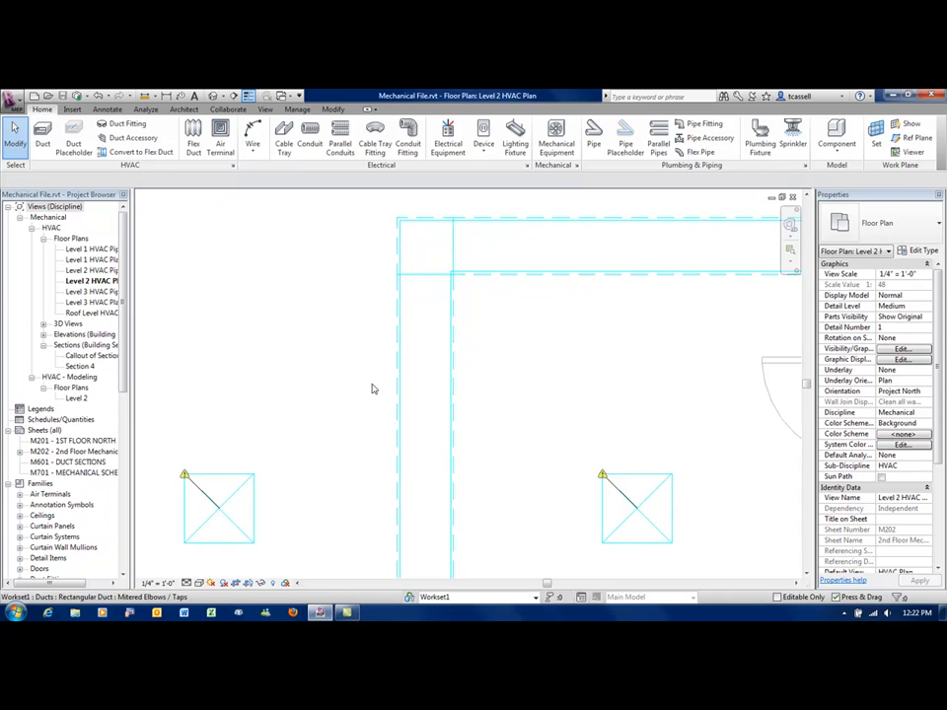
{"action": "mouse_move", "coordinate": [73, 134]}
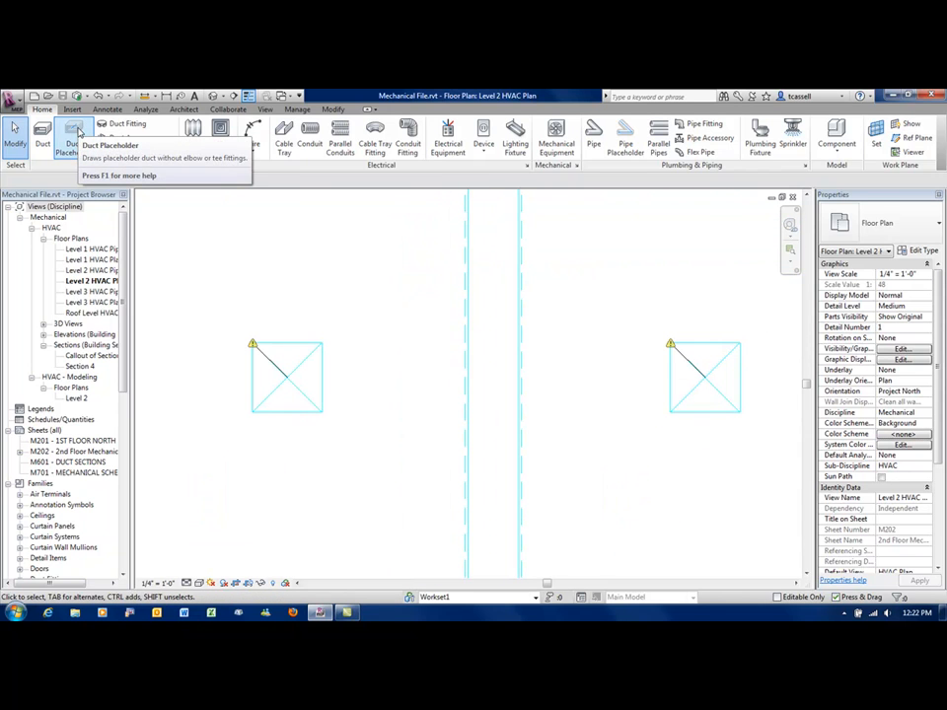
{"action": "mouse_move", "coordinate": [67, 142]}
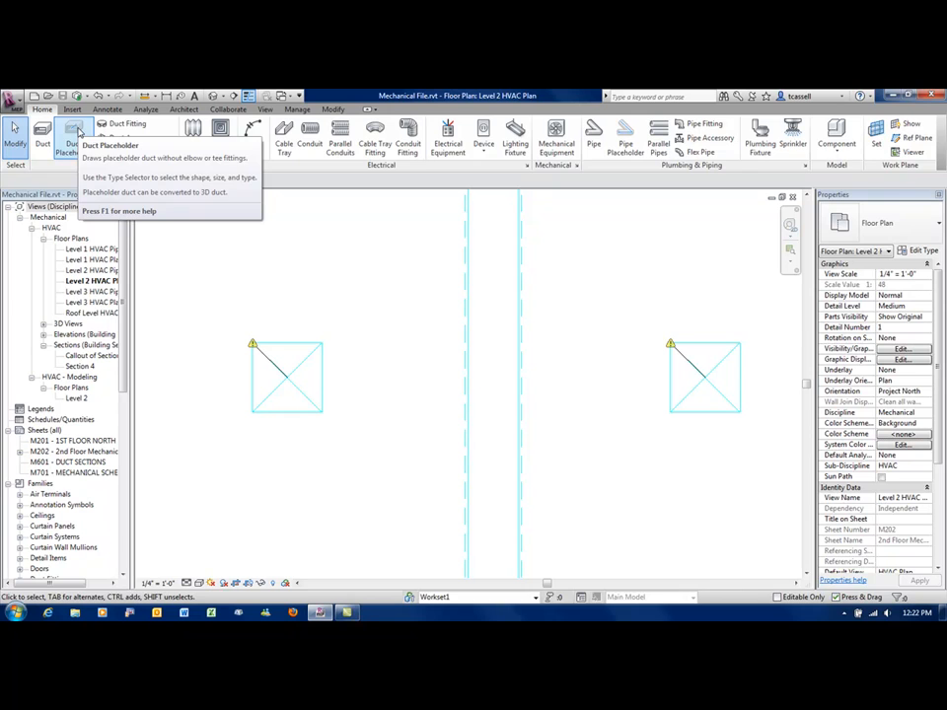
Start a round placeholder duct across the wall and bring up the duct type choices.
{"action": "left_click", "coordinate": [63, 136]}
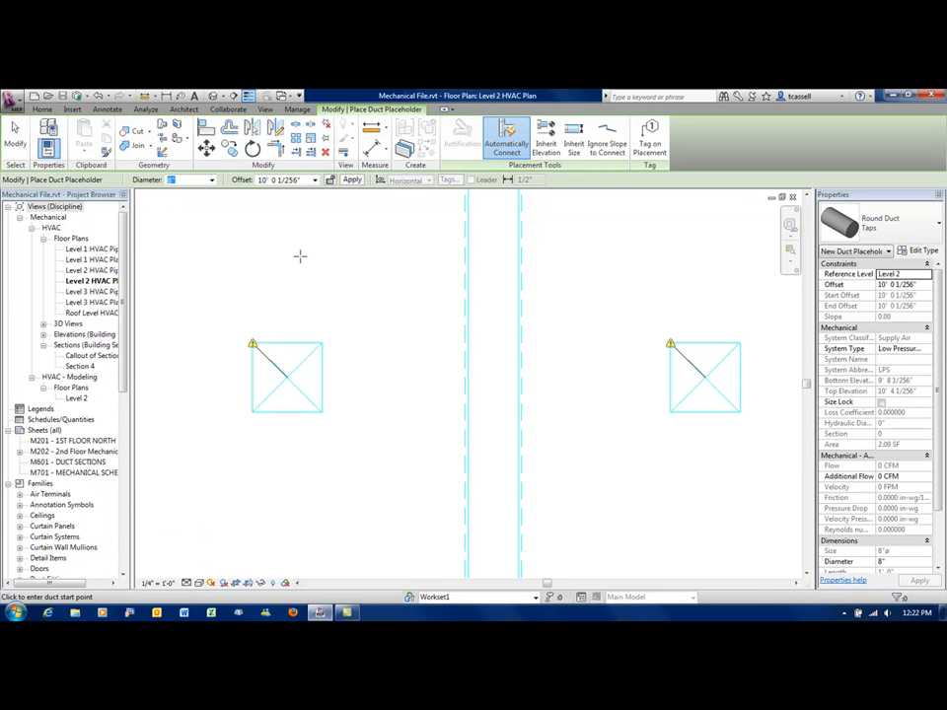
{"action": "mouse_move", "coordinate": [390, 270]}
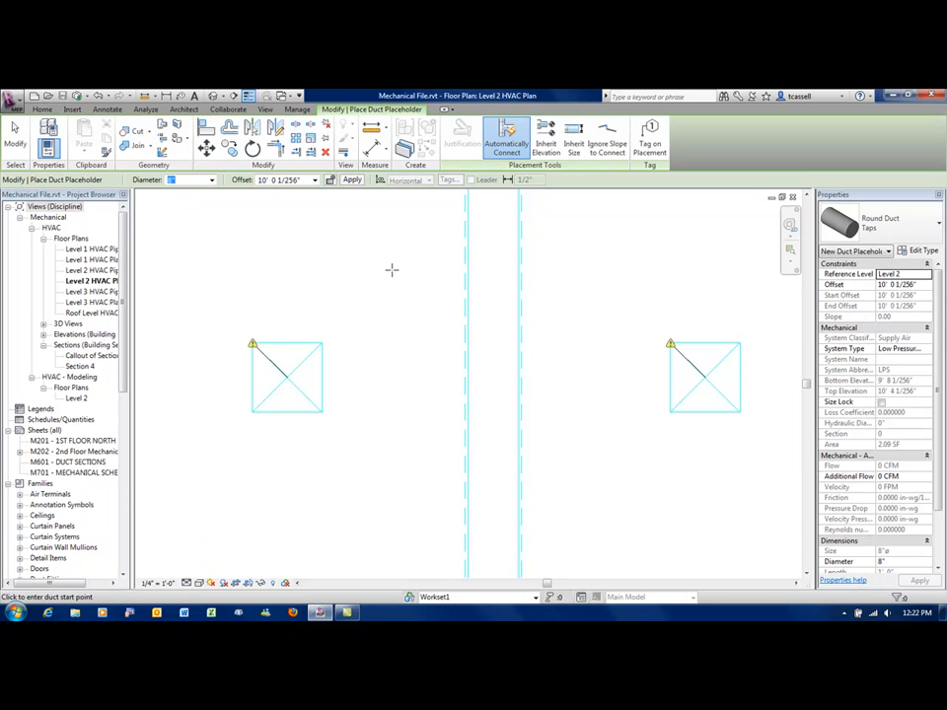
{"action": "mouse_move", "coordinate": [546, 138]}
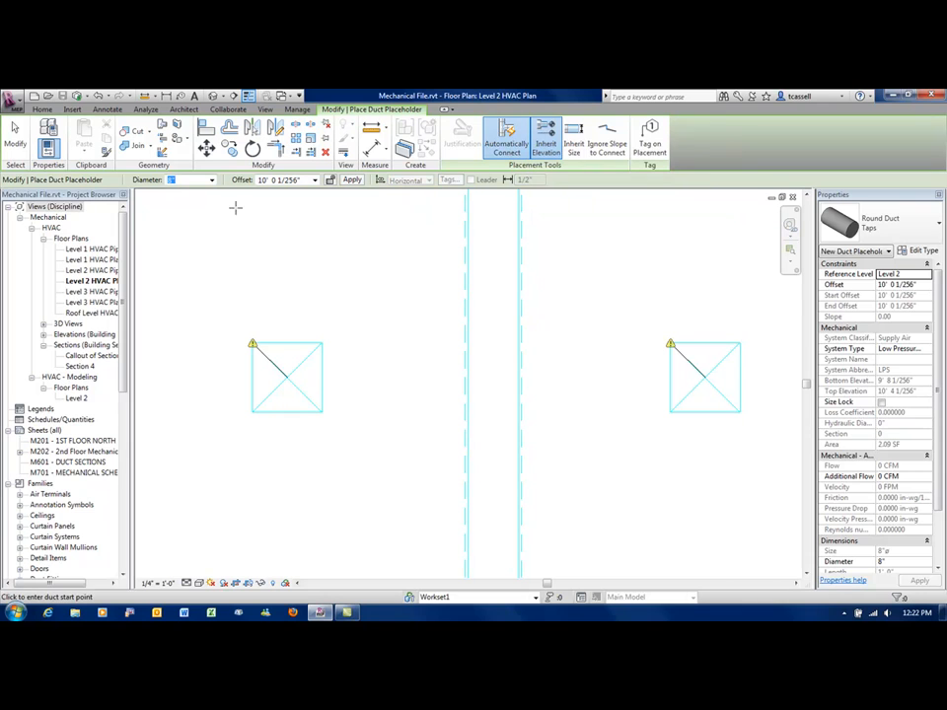
{"action": "left_click", "coordinate": [187, 180]}
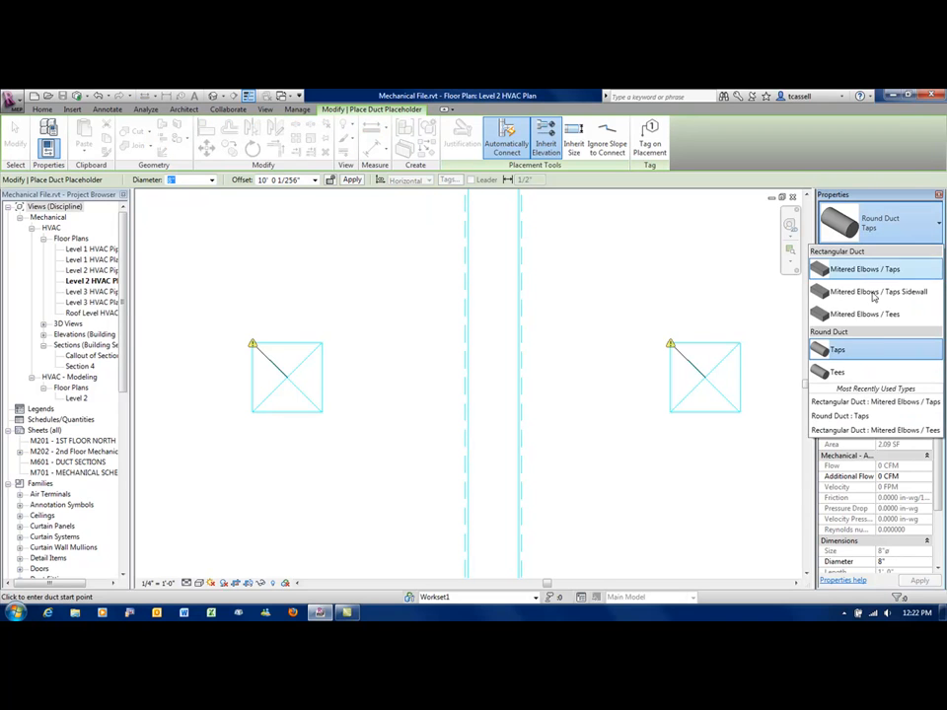
{"action": "mouse_move", "coordinate": [836, 349]}
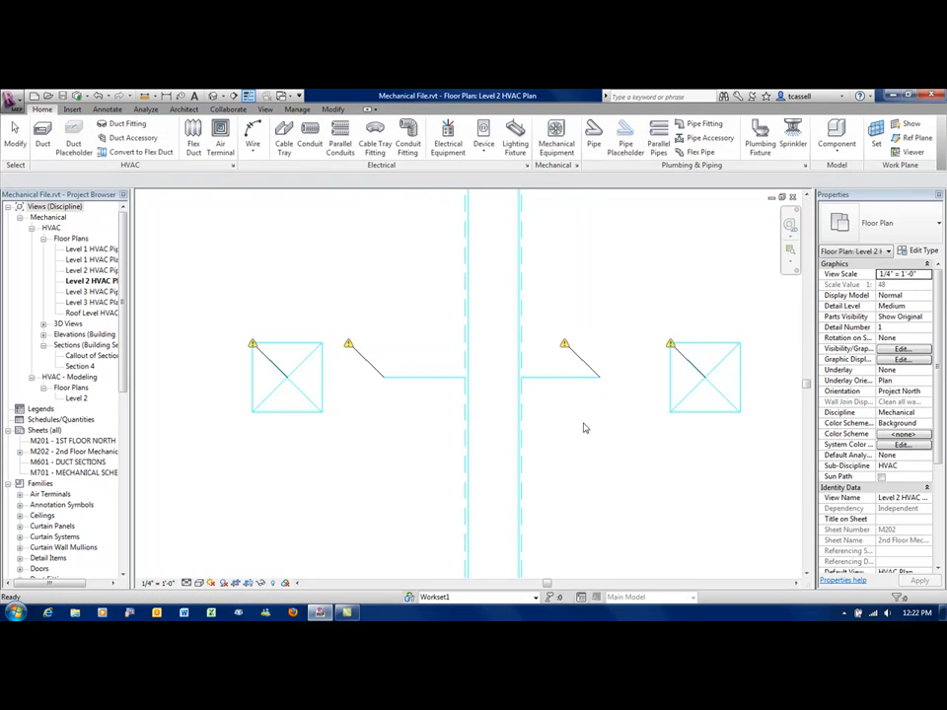
{"action": "mouse_move", "coordinate": [570, 434]}
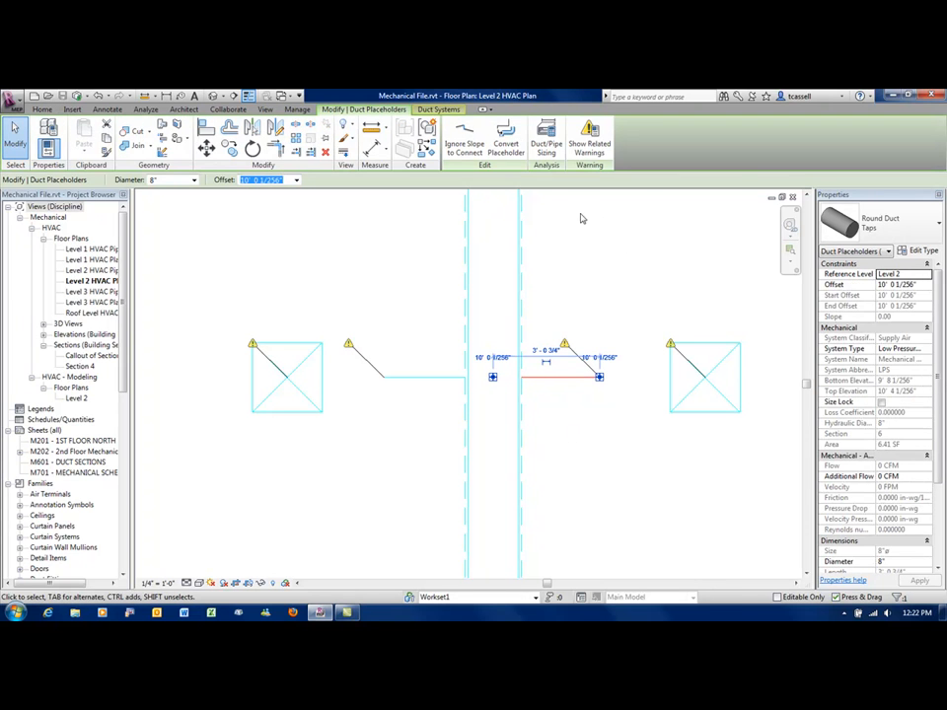
{"action": "mouse_move", "coordinate": [400, 347]}
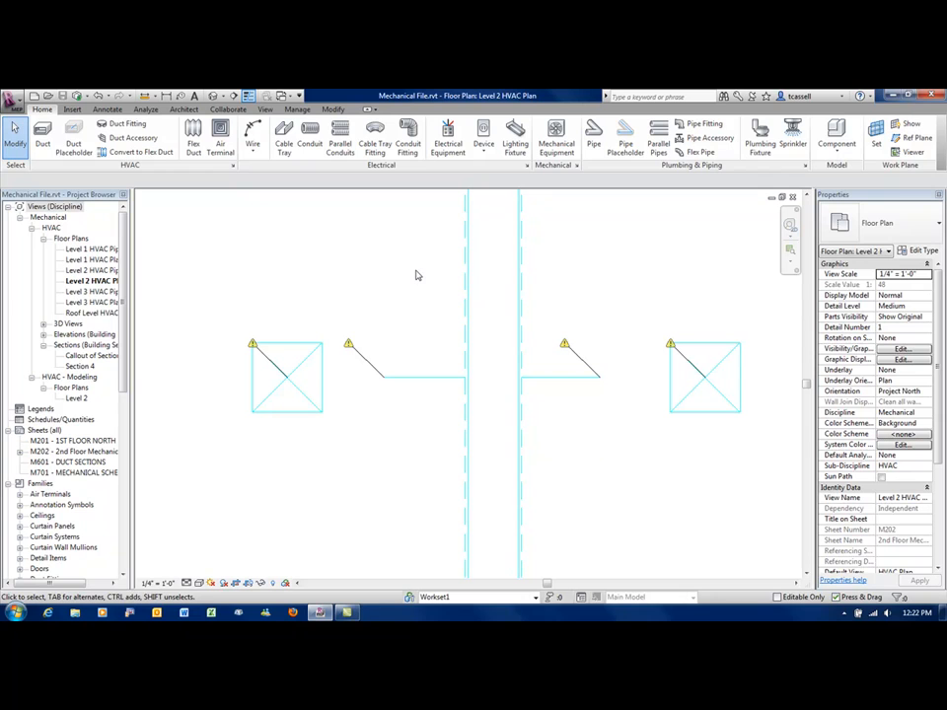
{"action": "mouse_move", "coordinate": [349, 345]}
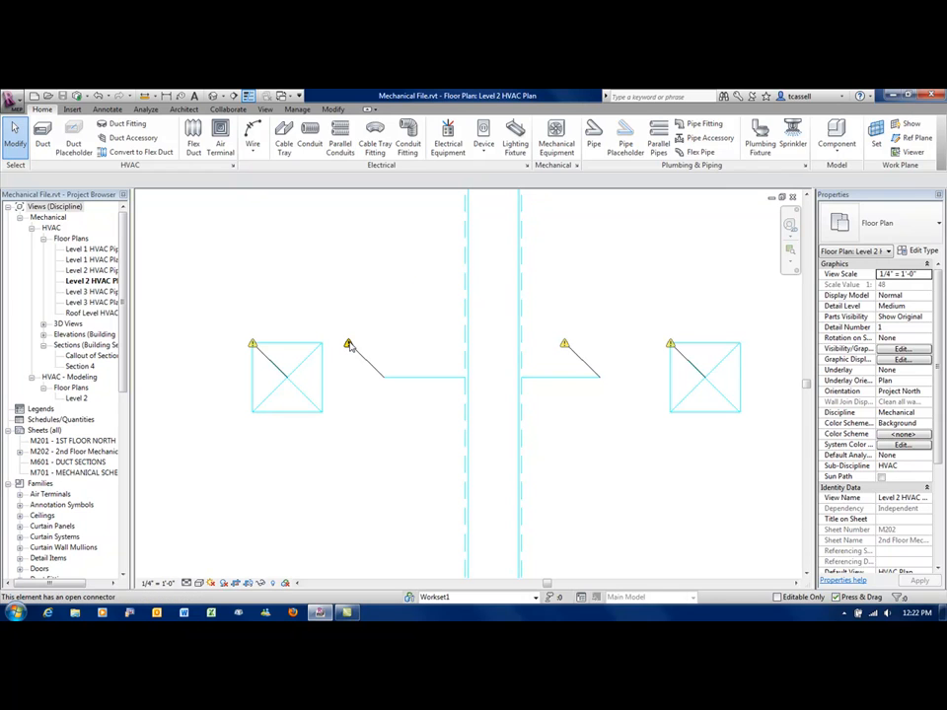
{"action": "mouse_move", "coordinate": [351, 347]}
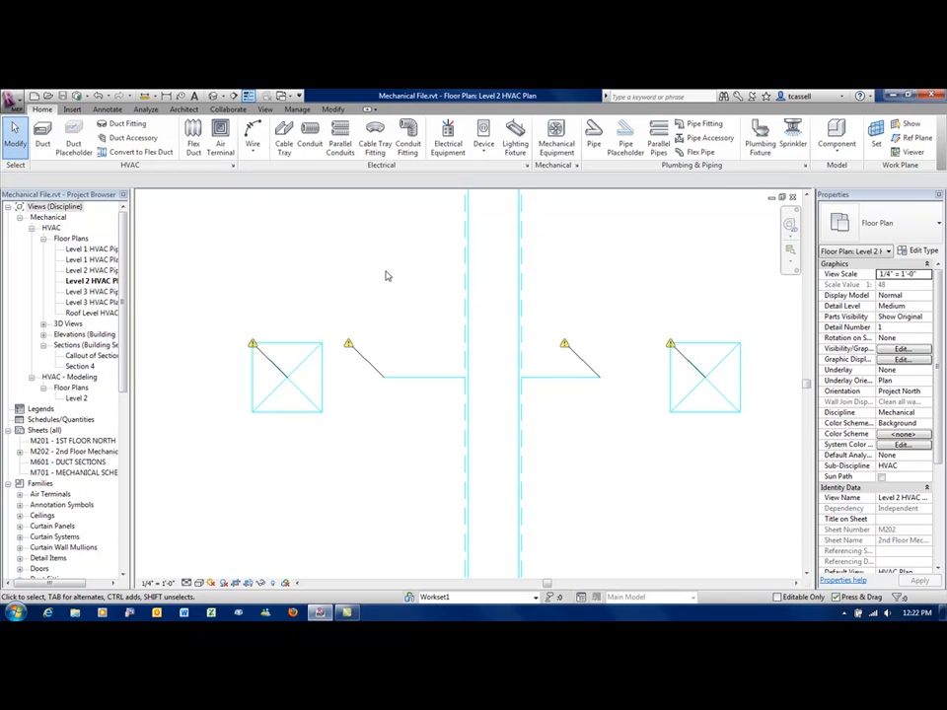
{"action": "mouse_move", "coordinate": [493, 306]}
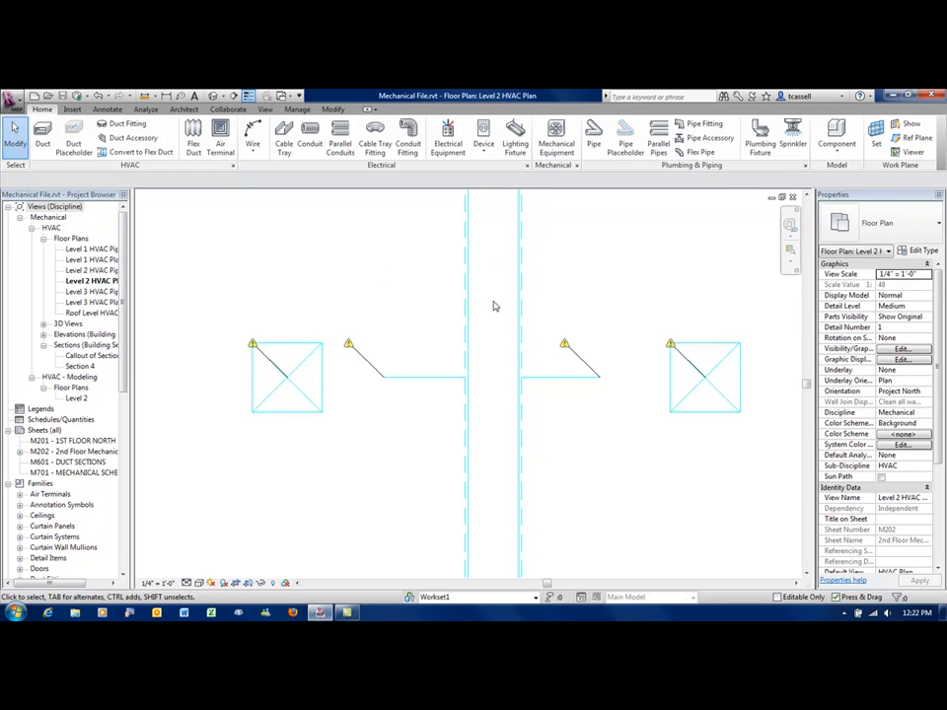
{"action": "mouse_move", "coordinate": [414, 359]}
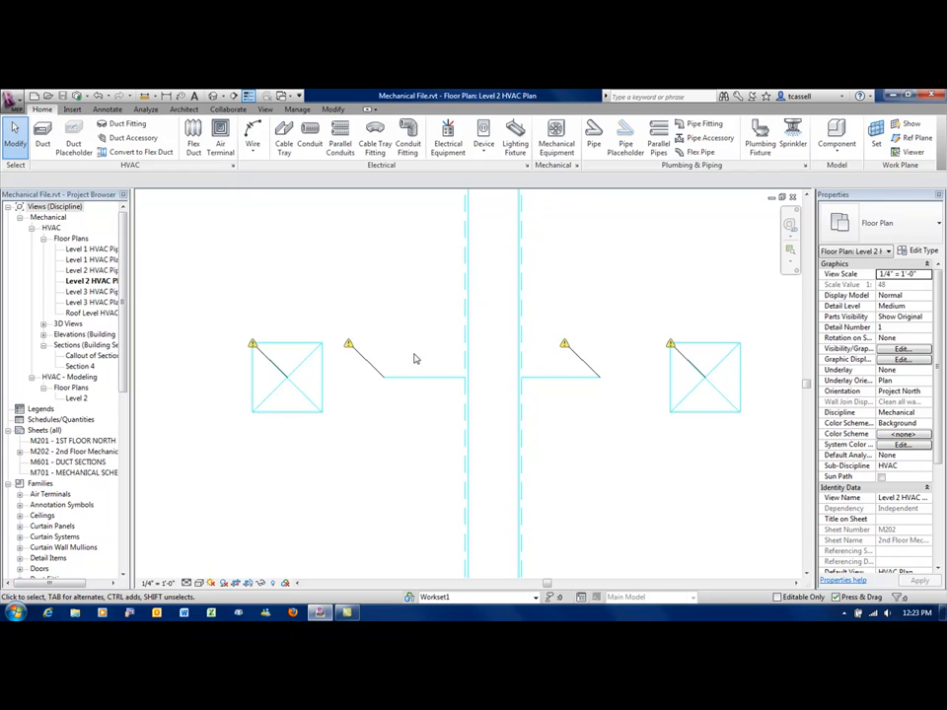
{"action": "mouse_move", "coordinate": [373, 363]}
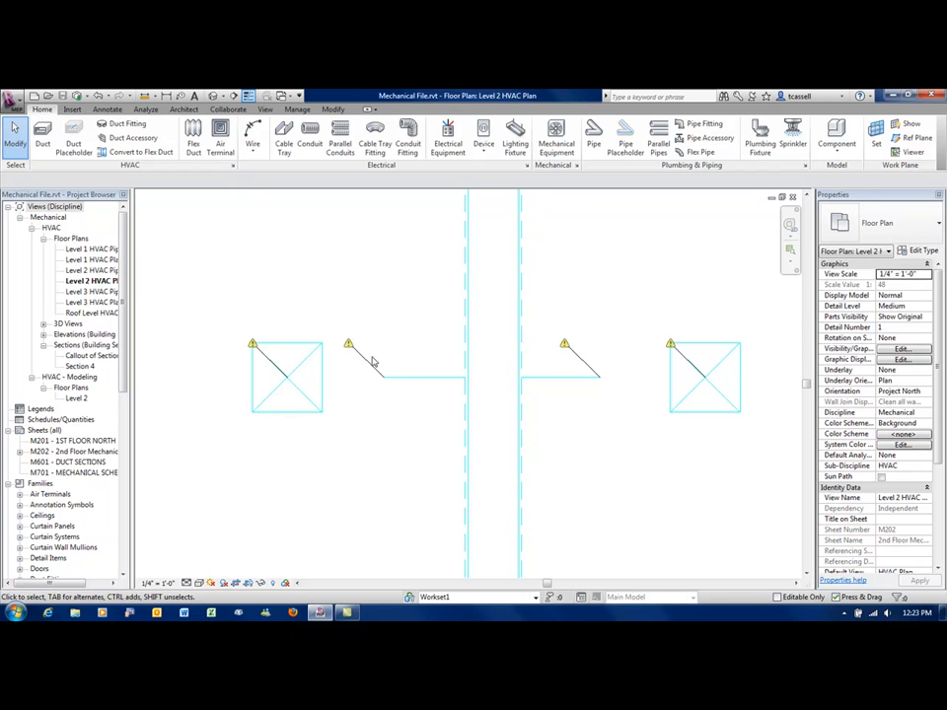
{"action": "mouse_move", "coordinate": [400, 355]}
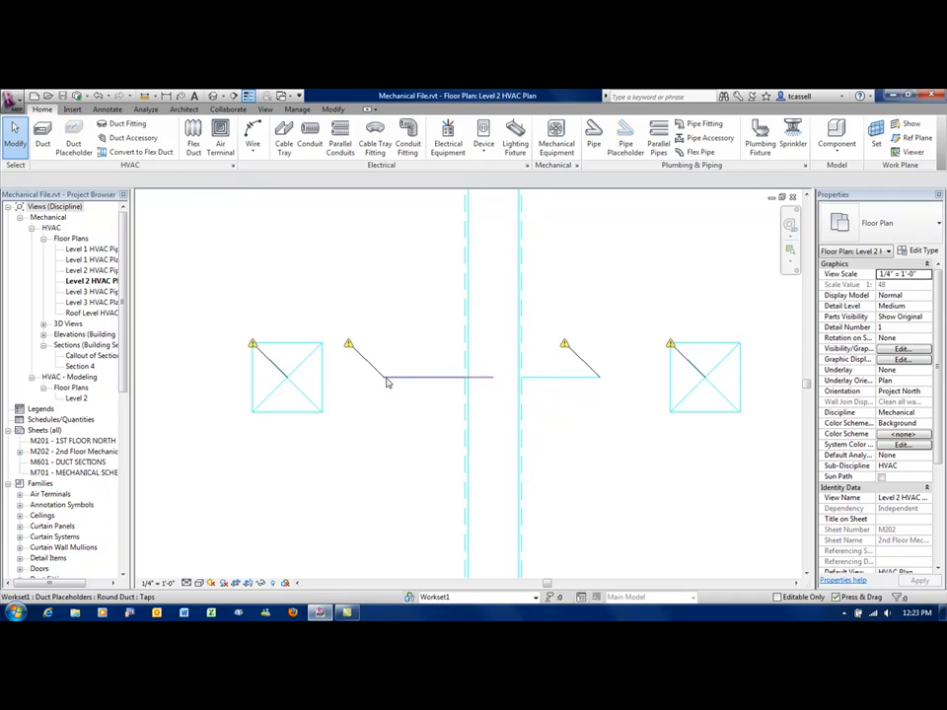
Finish the placeholder run and link the right air terminal to the duct with flex duct.
{"action": "left_click", "coordinate": [193, 136]}
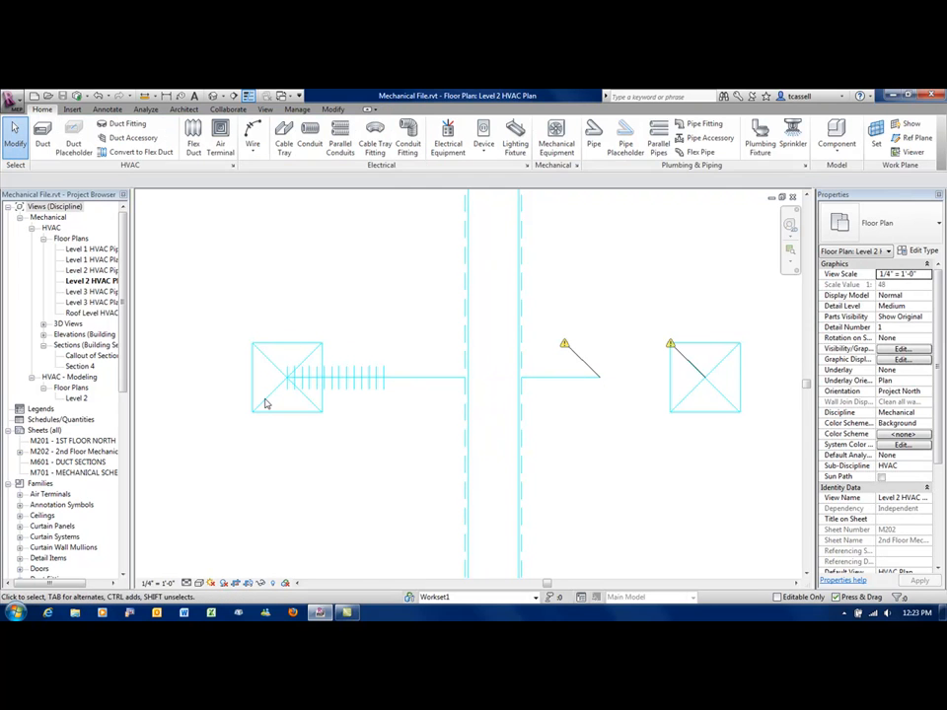
{"action": "left_click", "coordinate": [191, 138]}
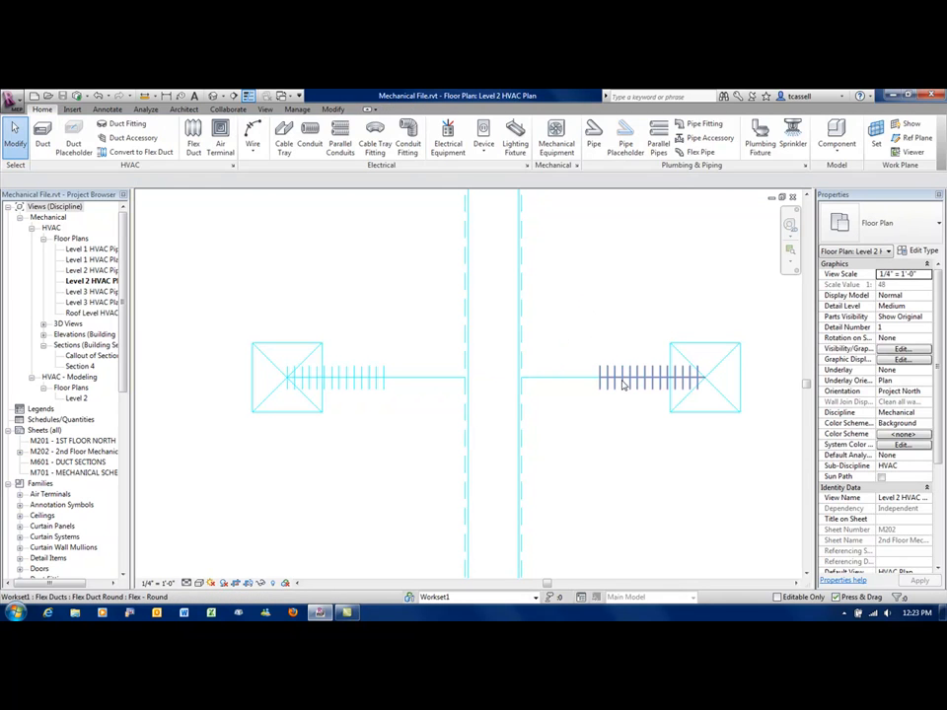
{"action": "left_click", "coordinate": [340, 376]}
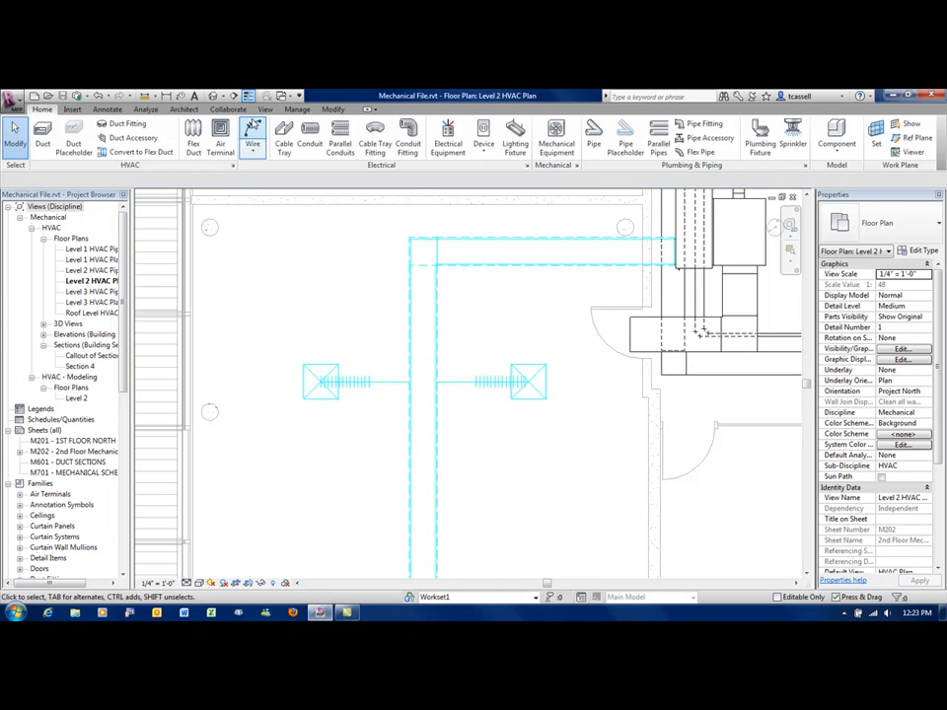
Tag the horizontal duct by category with an 18"x19" - LPS size tag.
{"action": "left_click", "coordinate": [264, 109]}
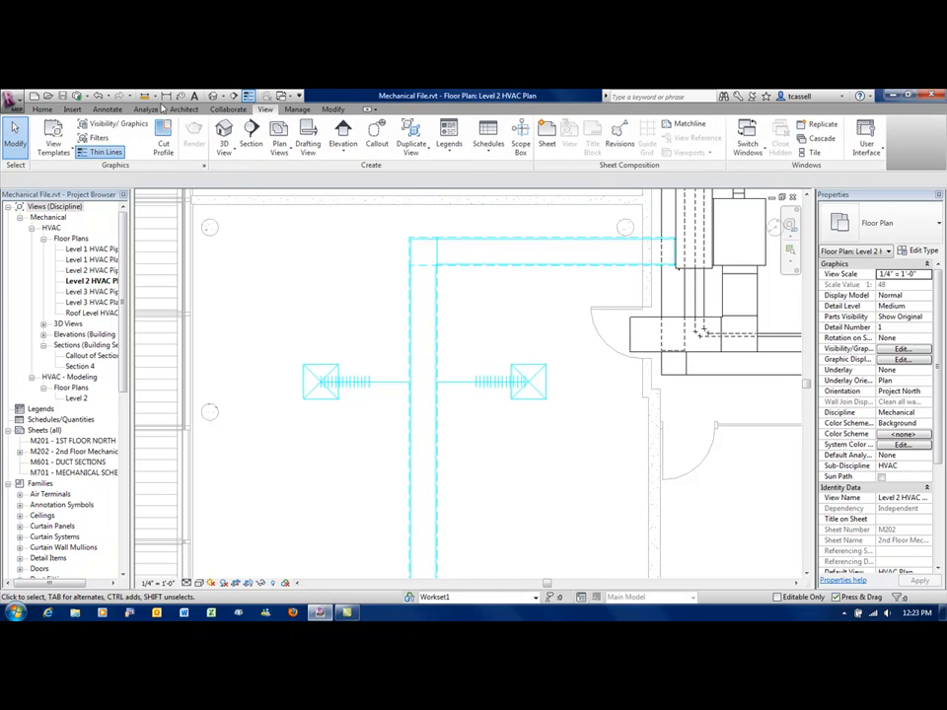
{"action": "left_click", "coordinate": [71, 109]}
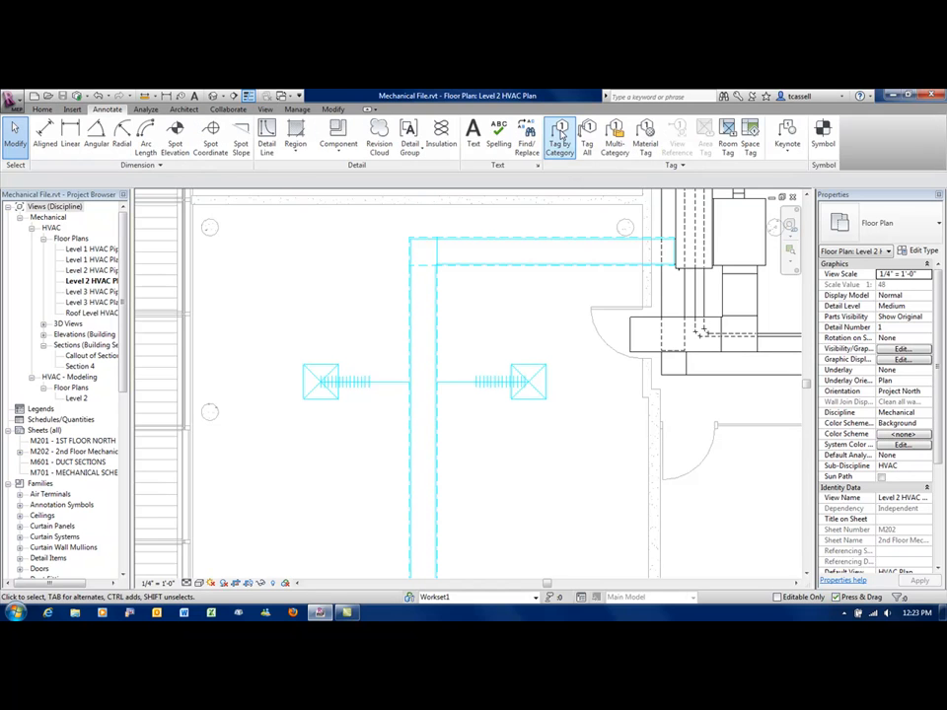
{"action": "left_click", "coordinate": [560, 136]}
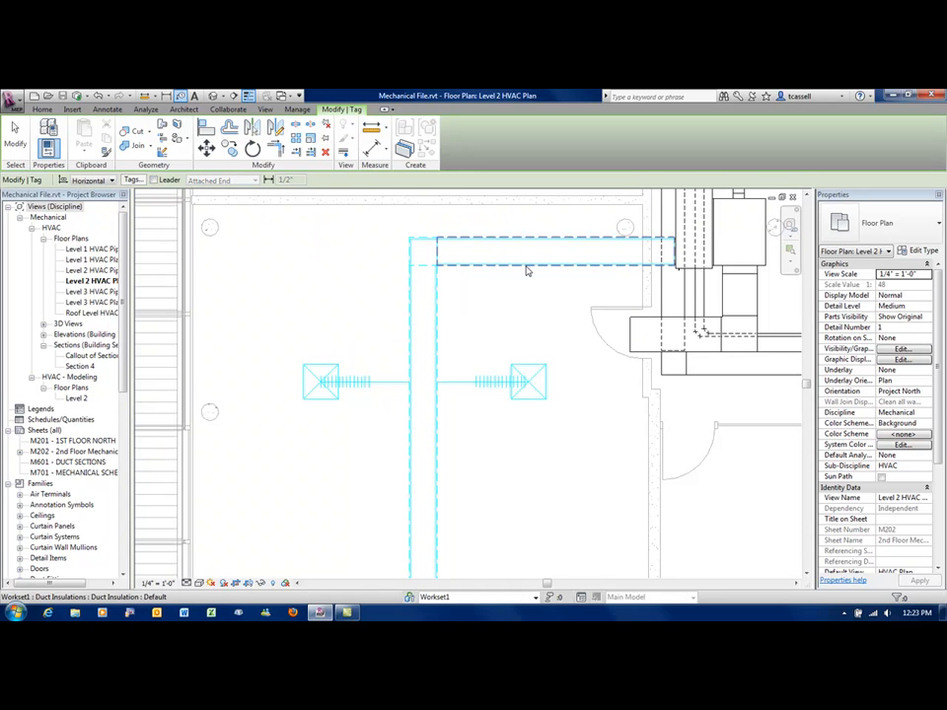
{"action": "mouse_move", "coordinate": [527, 269]}
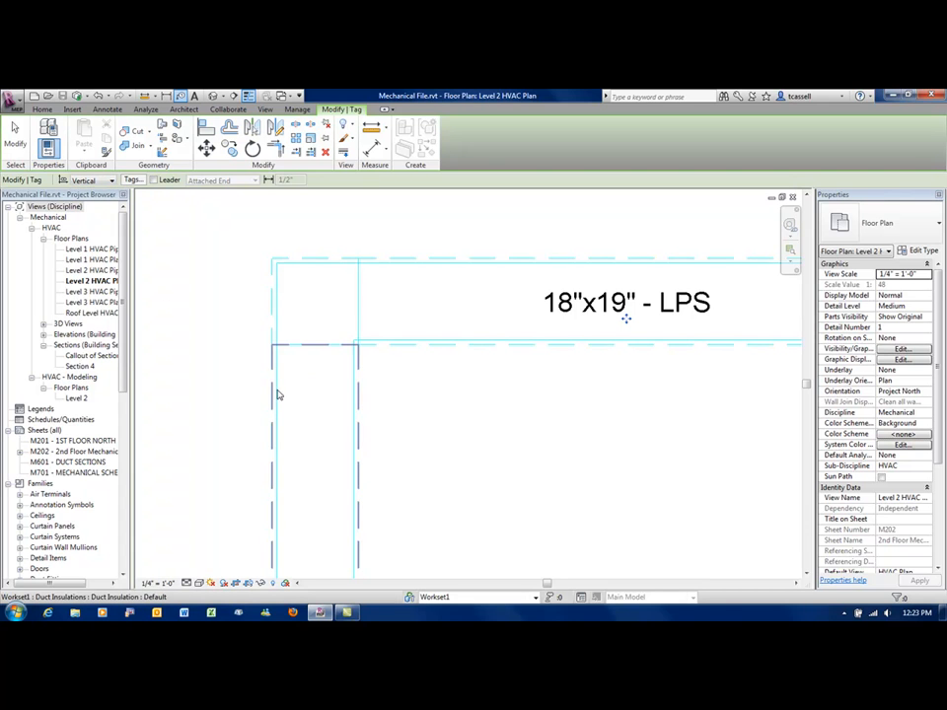
{"action": "left_click", "coordinate": [315, 414]}
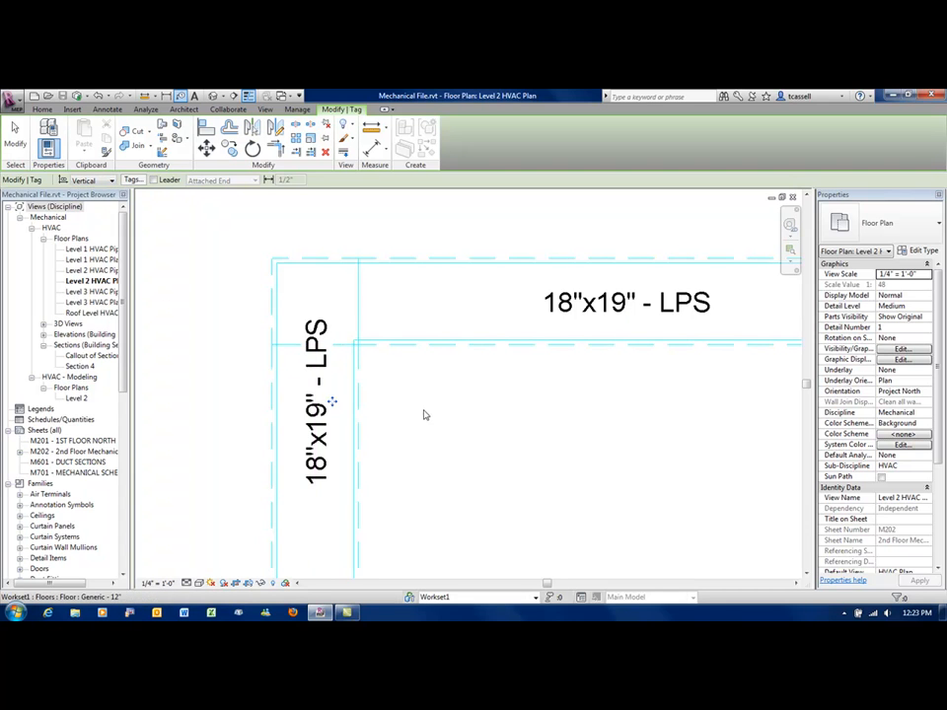
Tag the vertical duct with a vertically oriented 18"x19" - LPS tag and reposition it.
{"action": "left_click", "coordinate": [315, 404]}
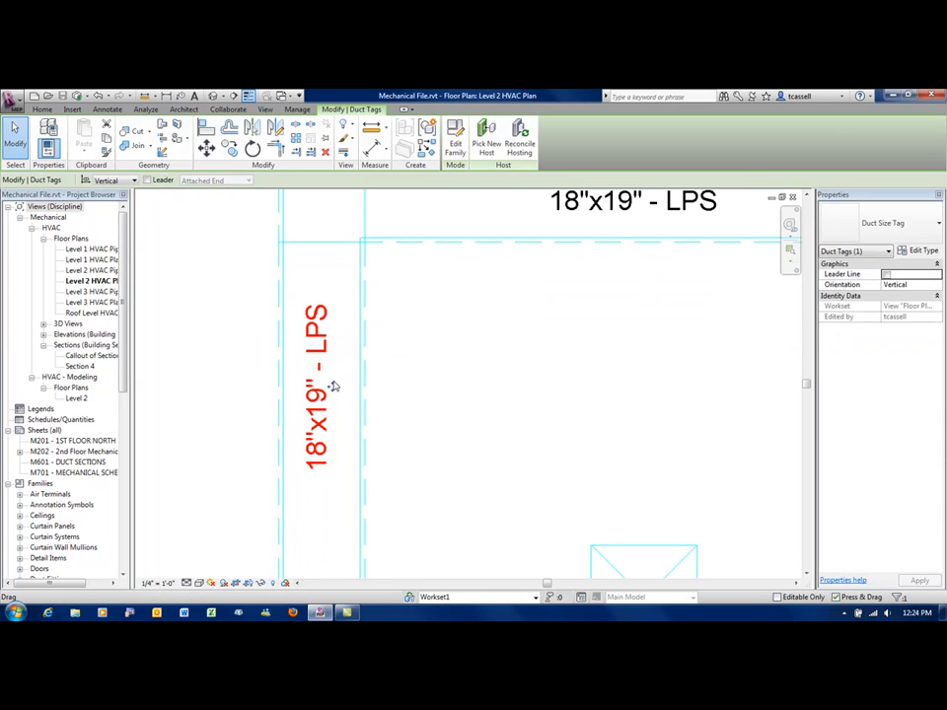
{"action": "left_click", "coordinate": [320, 385]}
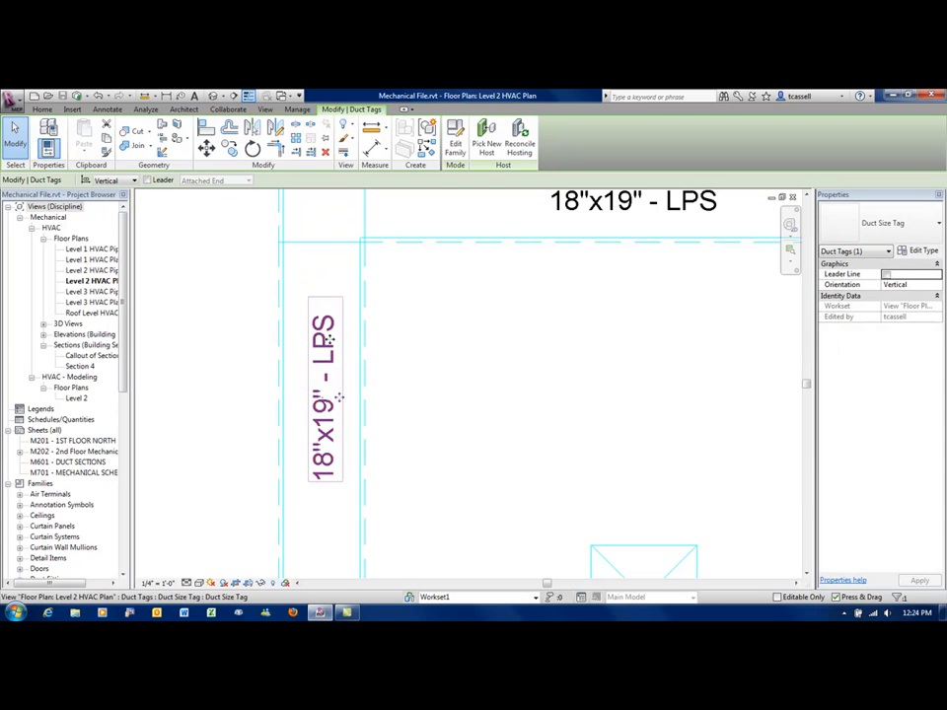
{"action": "left_click", "coordinate": [590, 294]}
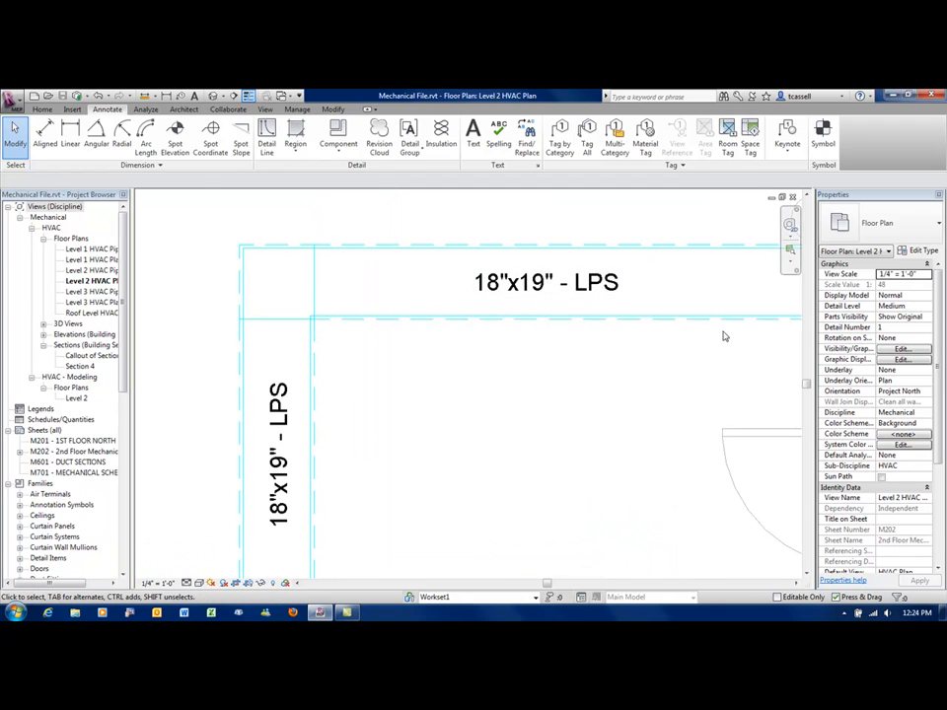
{"action": "left_click", "coordinate": [543, 282]}
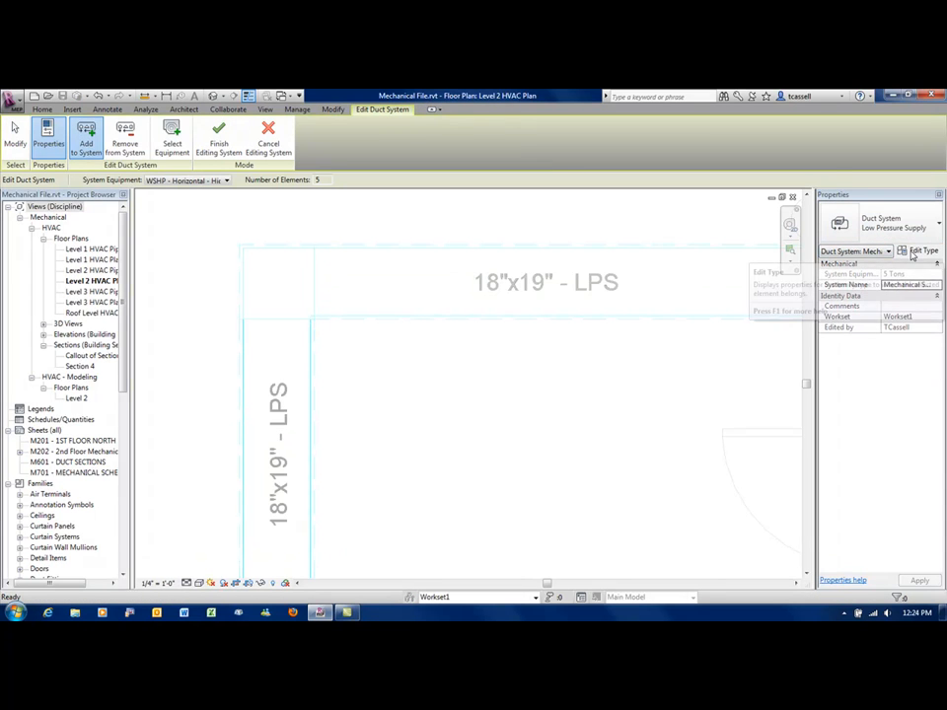
{"action": "left_click", "coordinate": [923, 251]}
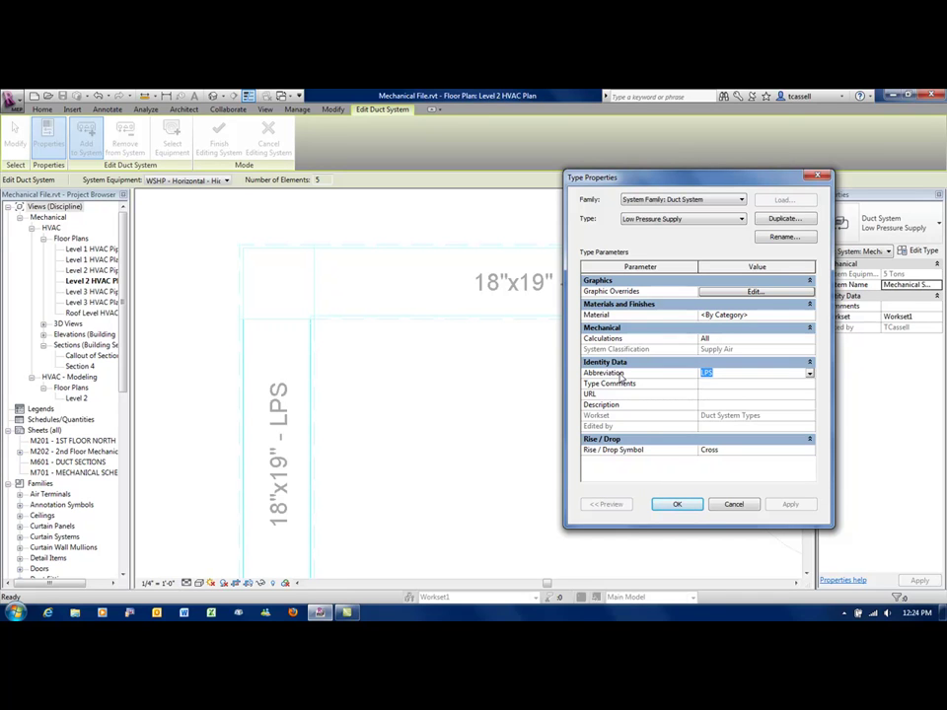
{"action": "mouse_move", "coordinate": [738, 493]}
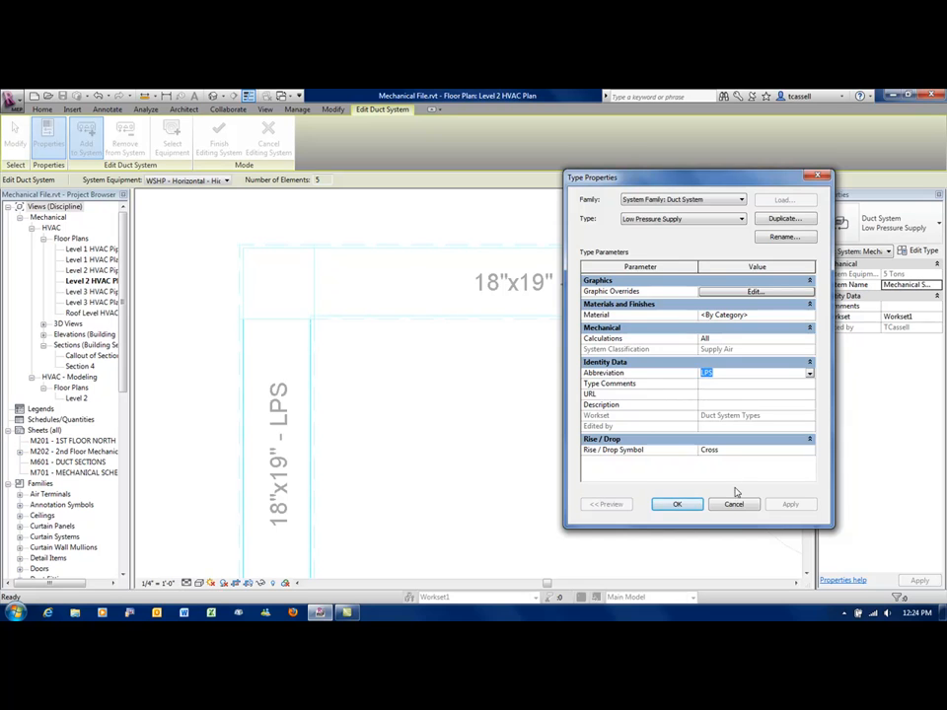
{"action": "left_click", "coordinate": [677, 505]}
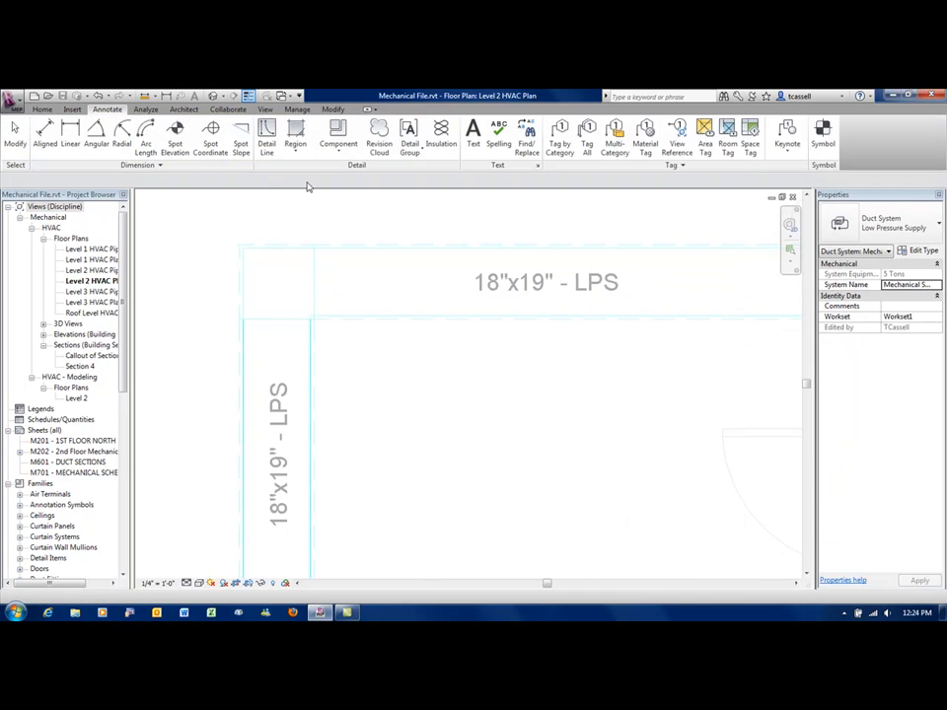